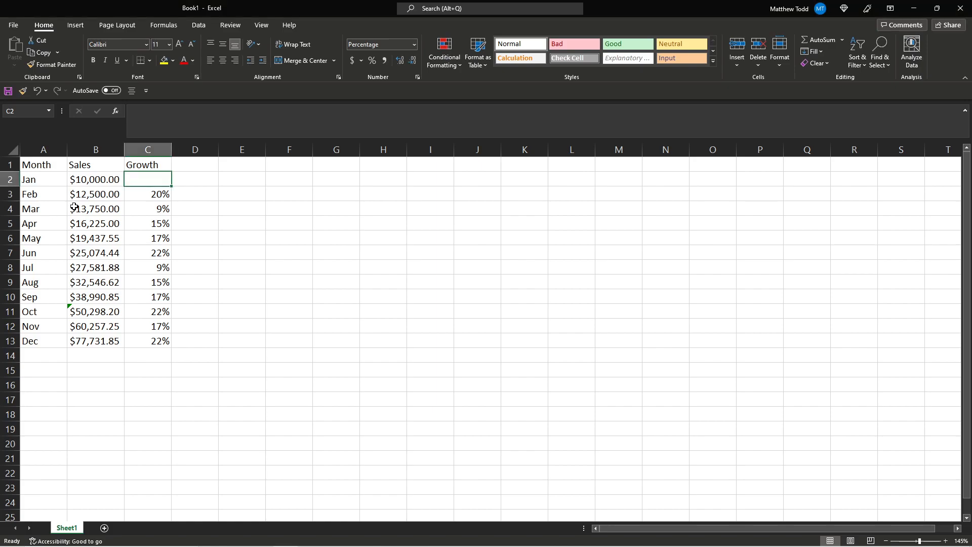
Select the Month and Sales columns, cells A1:B13
left_click(43, 164)
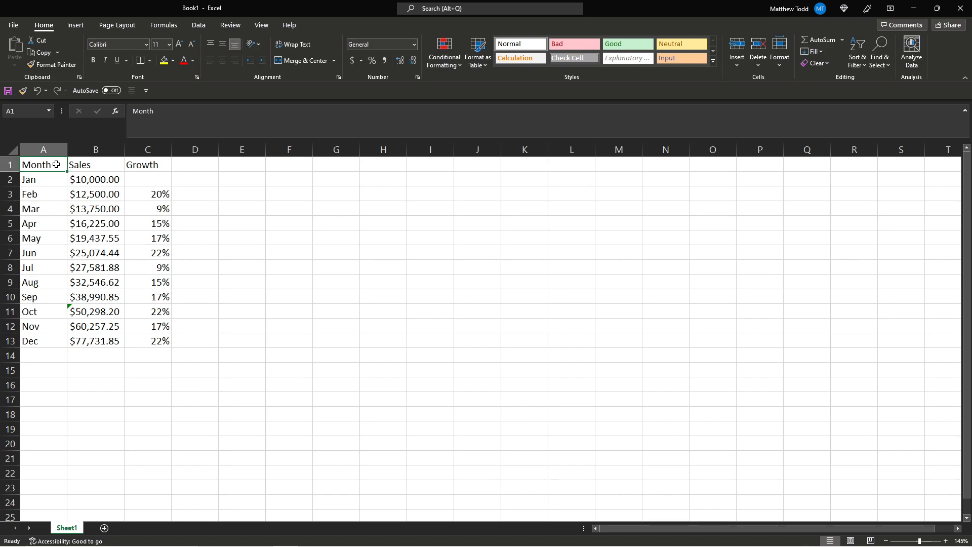
left_click_drag(43, 164, 43, 311)
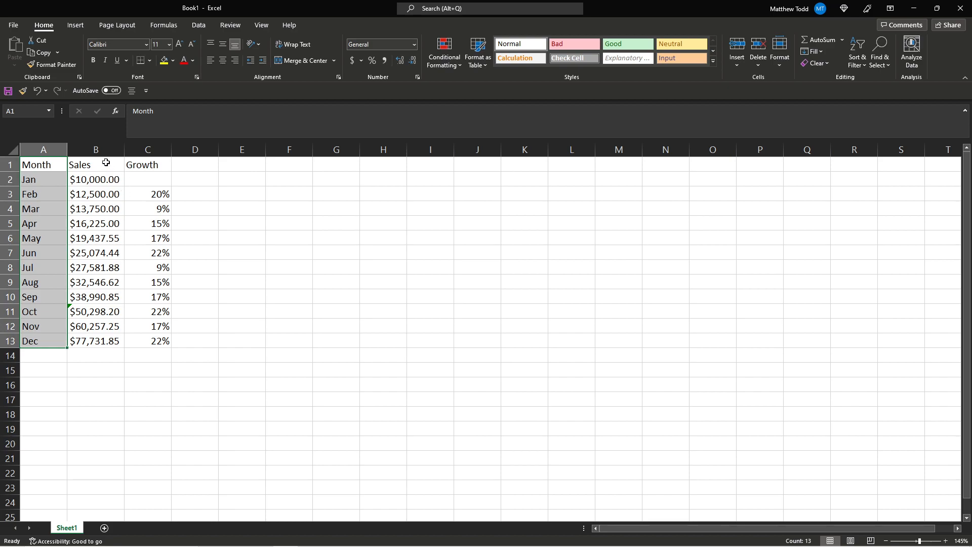
left_click(96, 149)
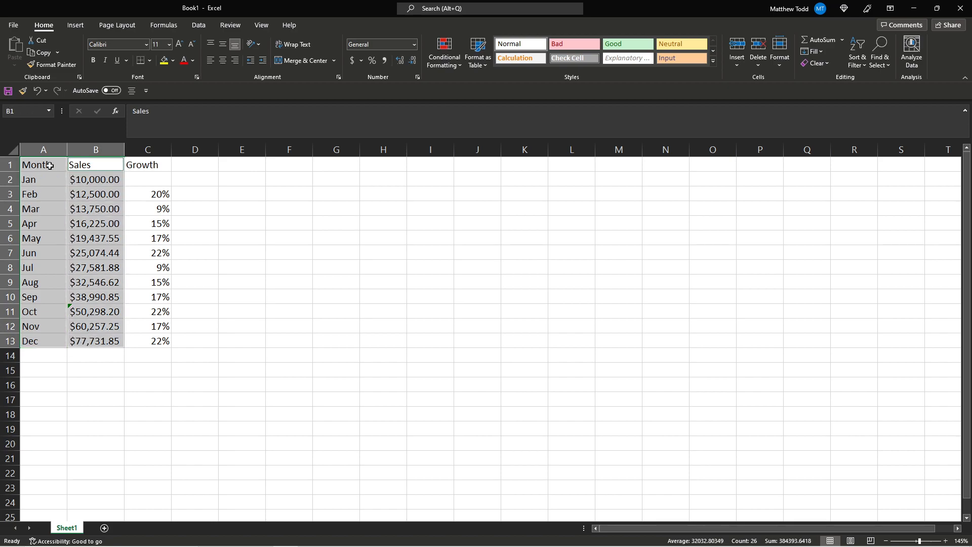
left_click(95, 223)
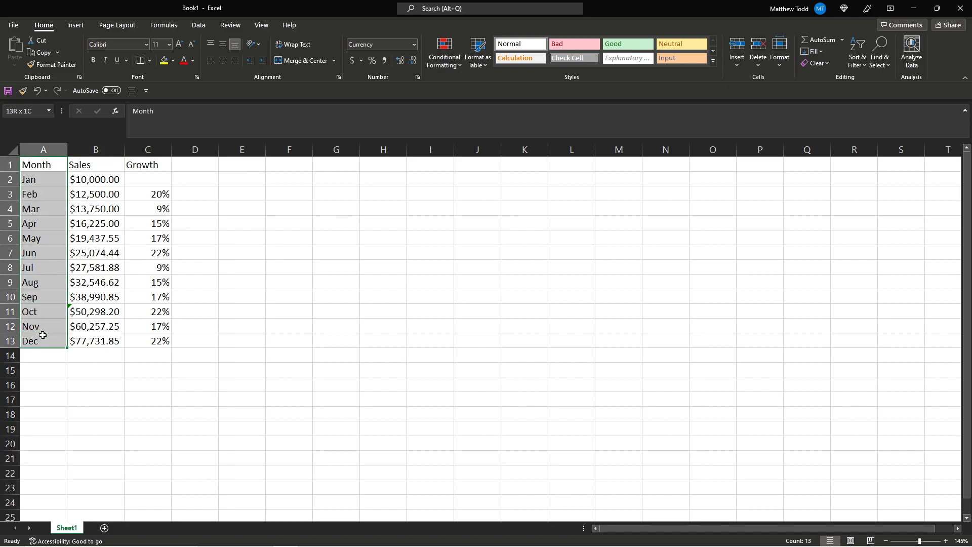
left_click(95, 164)
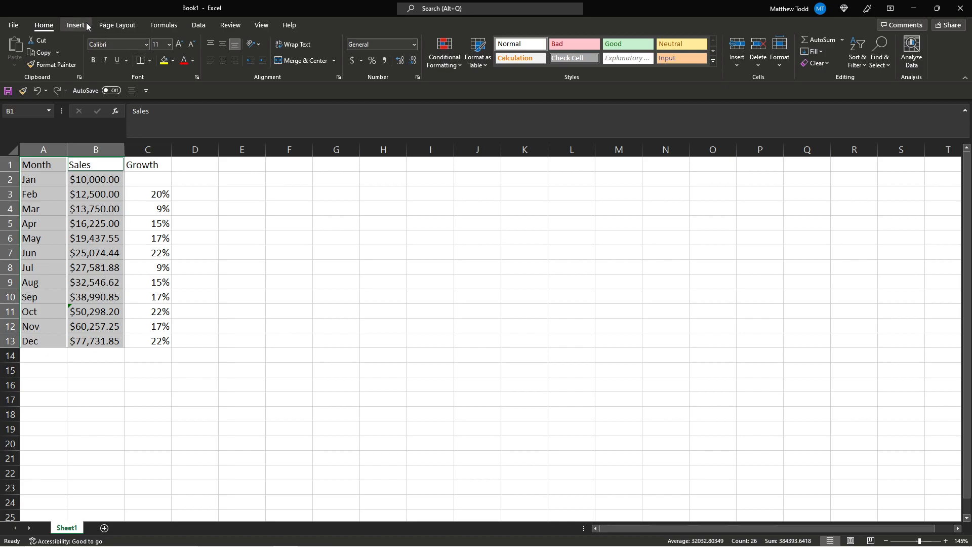
Show the Column or Bar Chart type list from the Insert ribbon
left_click(74, 25)
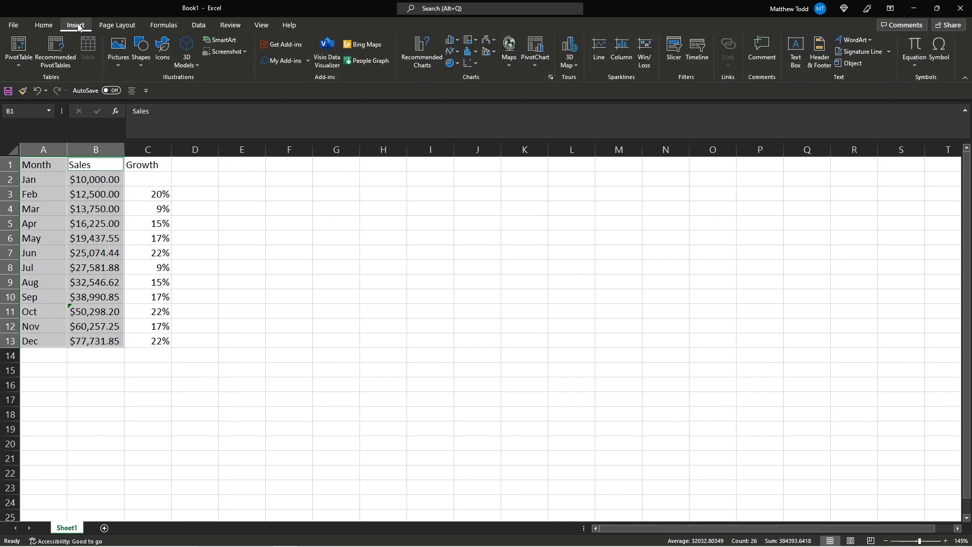
mouse_move(461, 73)
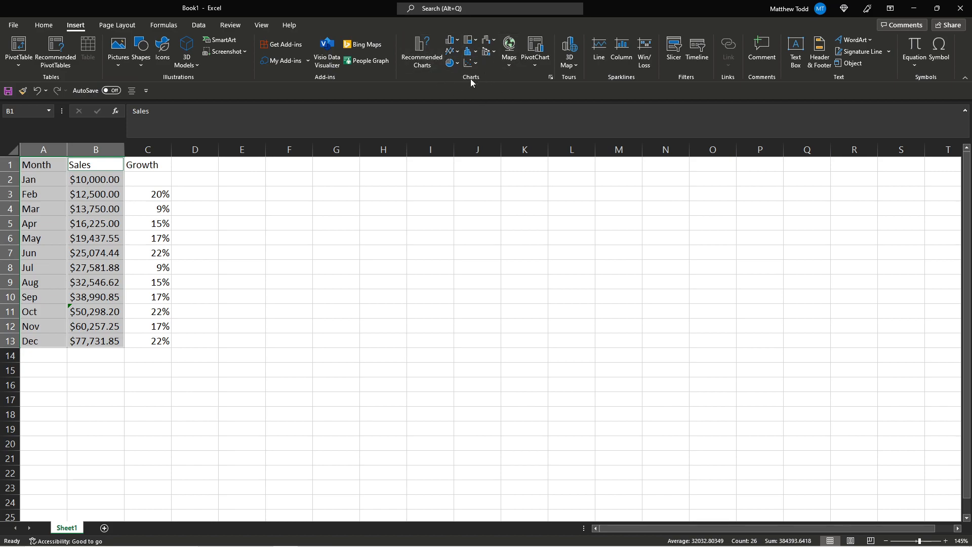
mouse_move(421, 53)
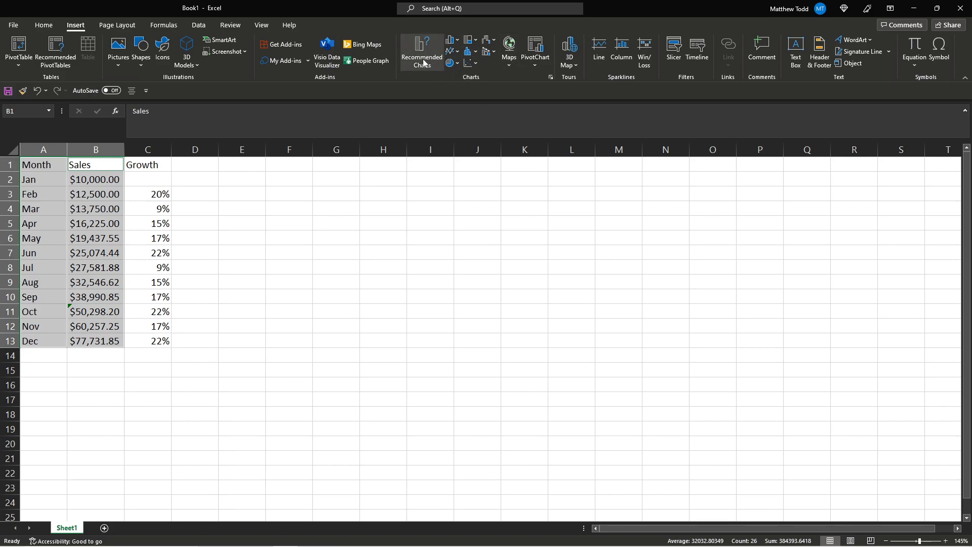
mouse_move(421, 51)
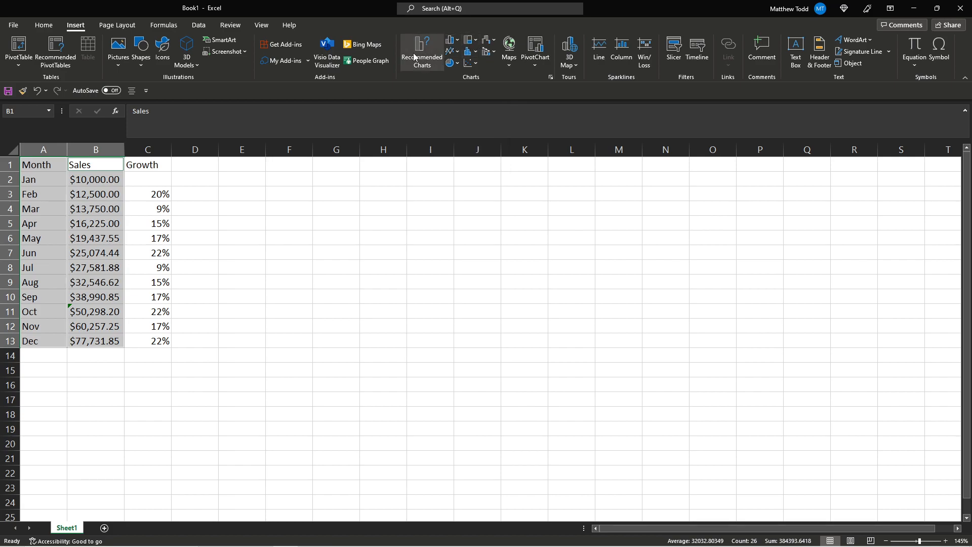
left_click(452, 39)
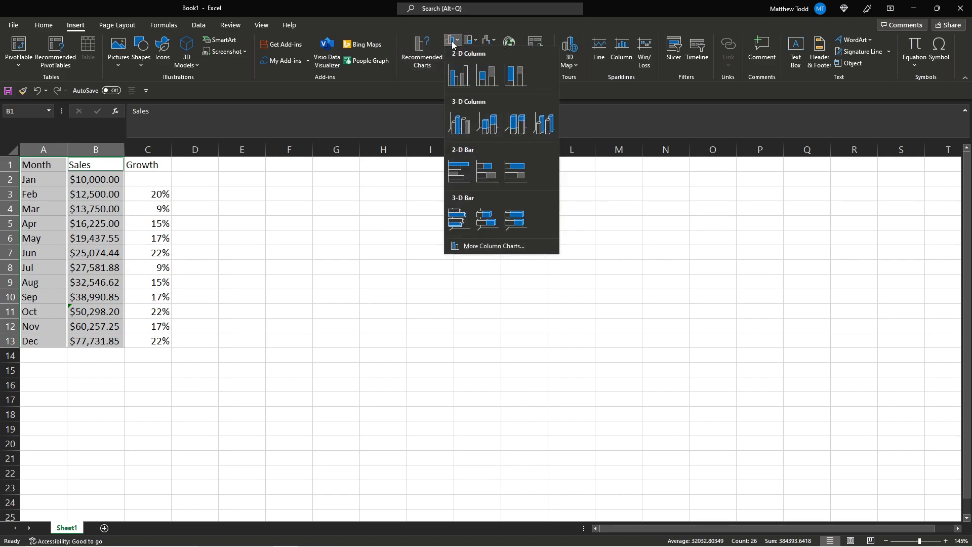
mouse_move(458, 74)
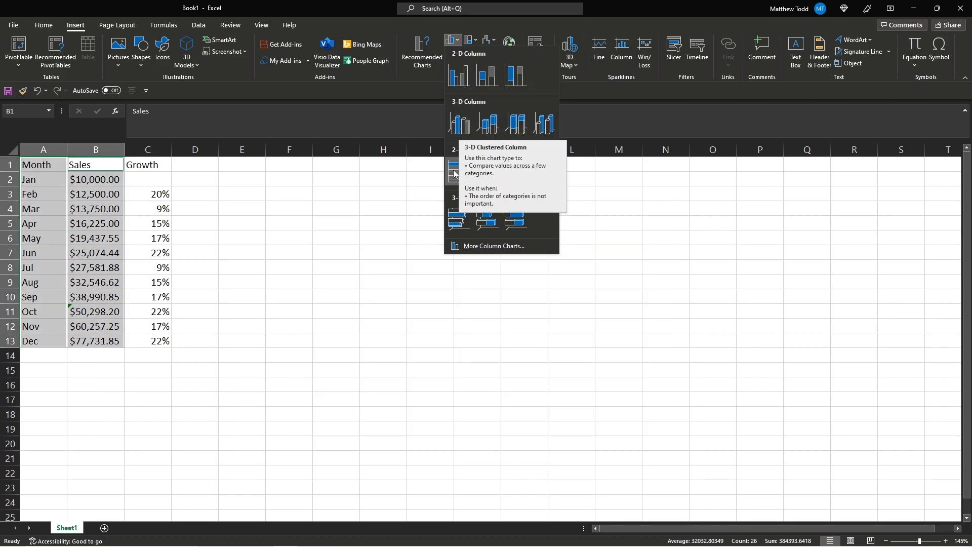
Insert a 3-D Clustered Column chart and apply a dark chart style
left_click(458, 122)
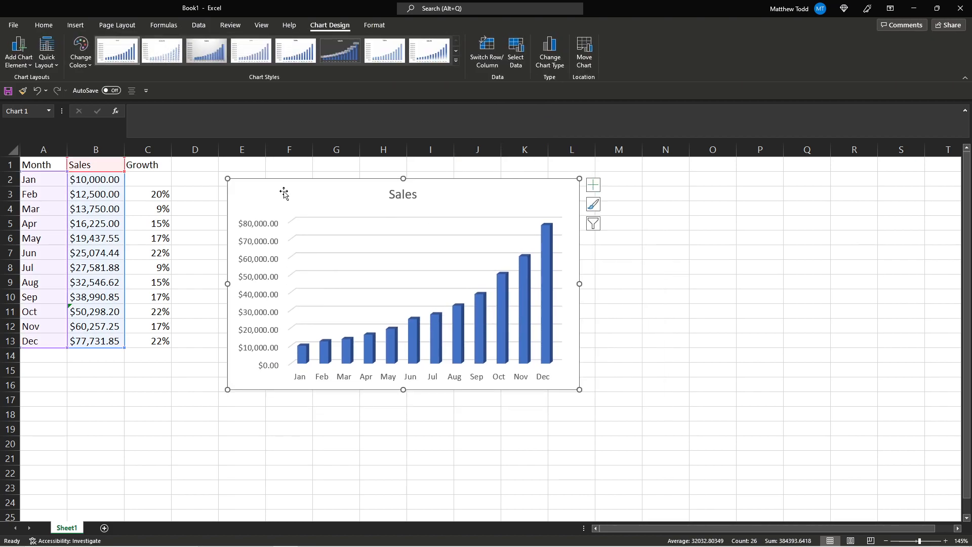
mouse_move(328, 206)
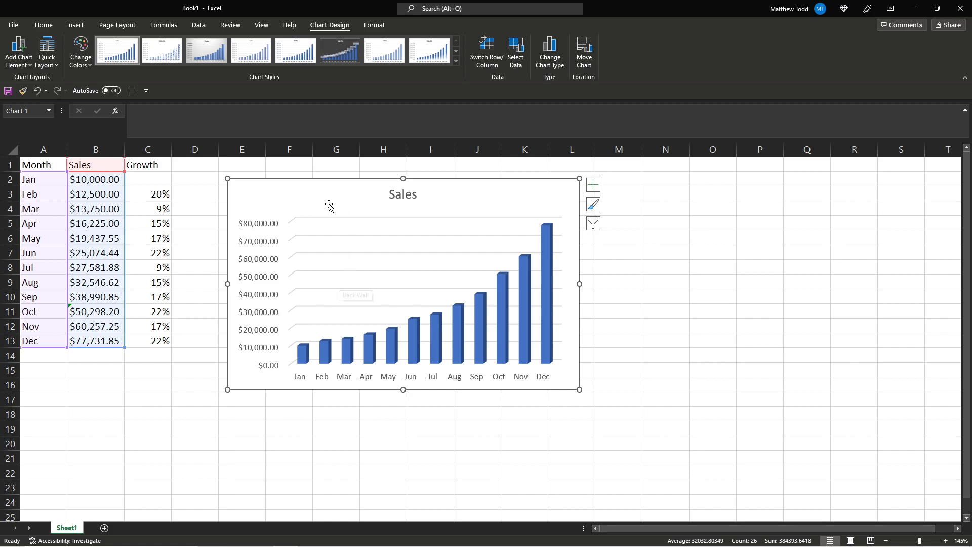
mouse_move(461, 89)
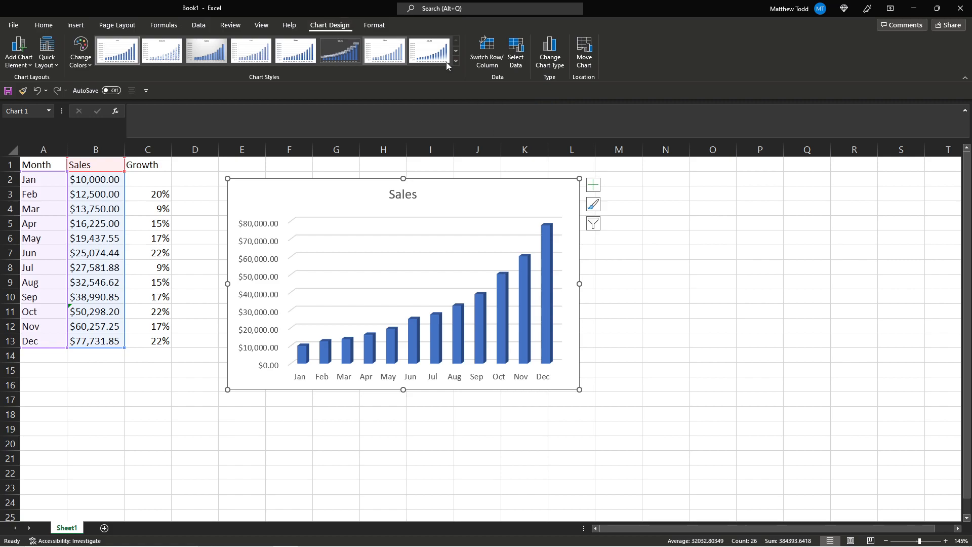
left_click(455, 61)
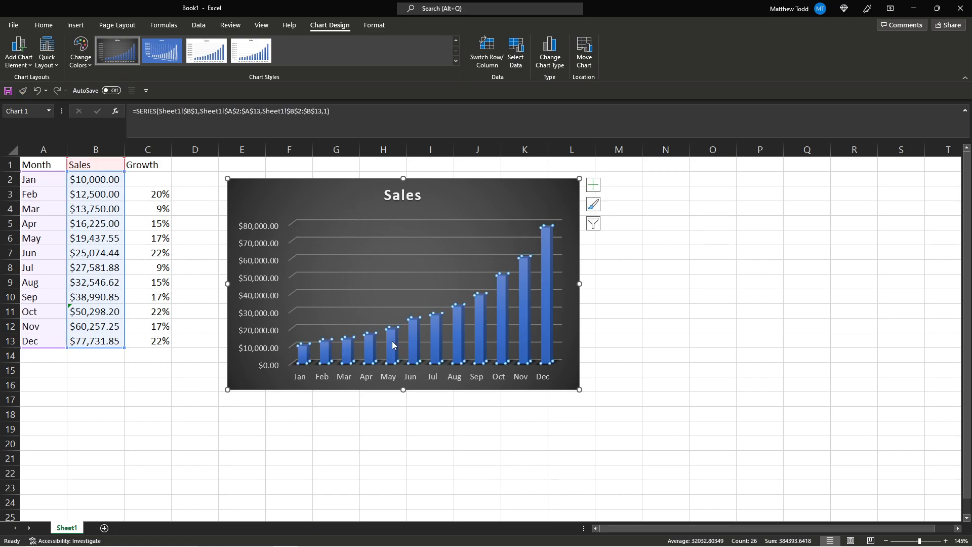
mouse_move(413, 341)
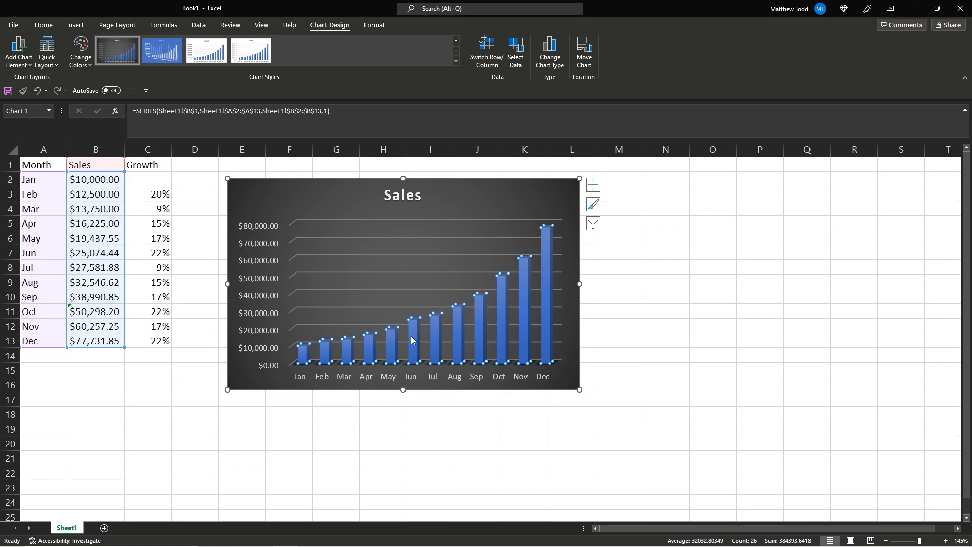
Add data labels to the Sales column series
right_click(411, 339)
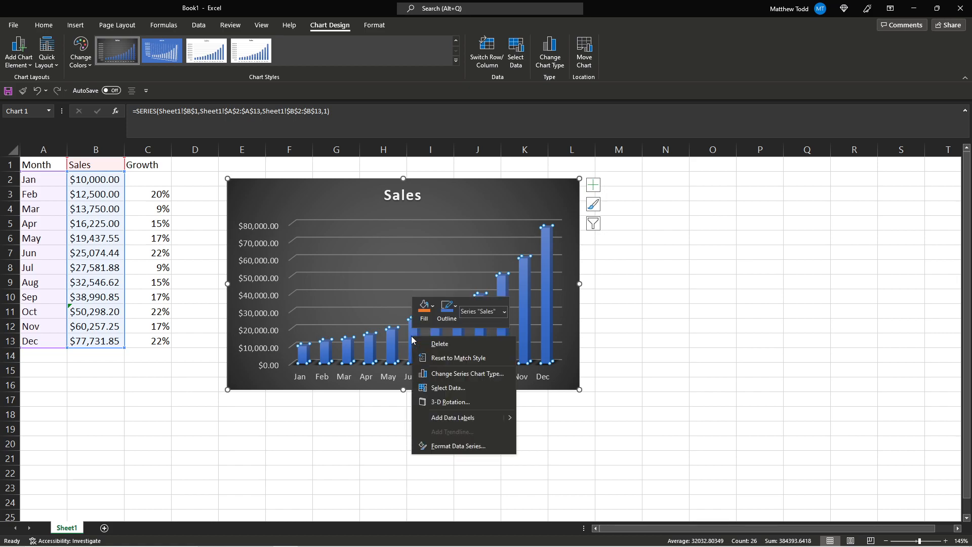
mouse_move(453, 417)
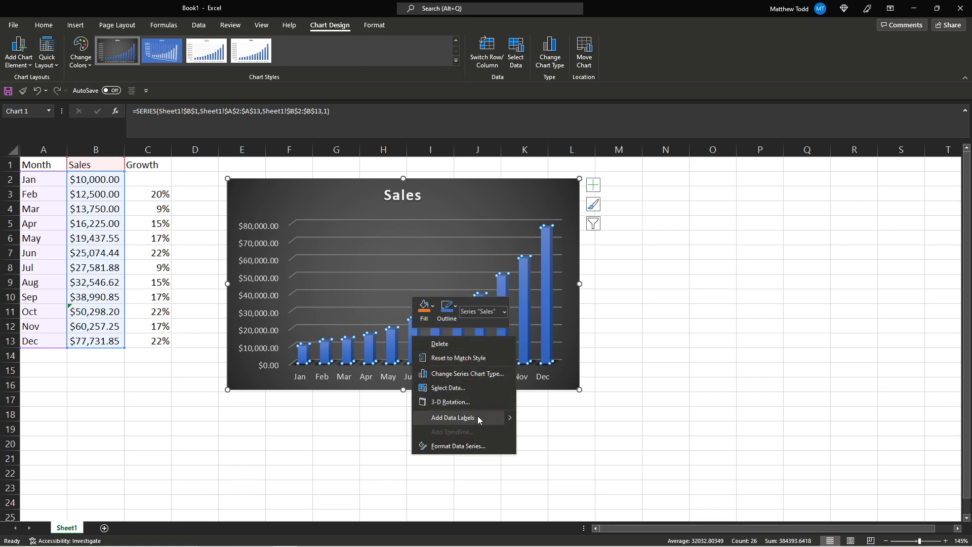
left_click(451, 417)
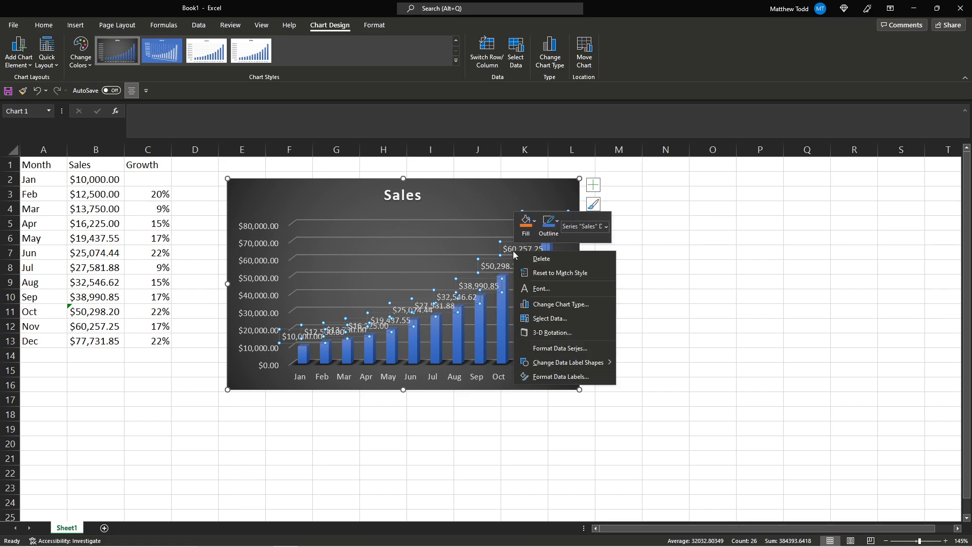
mouse_move(564, 377)
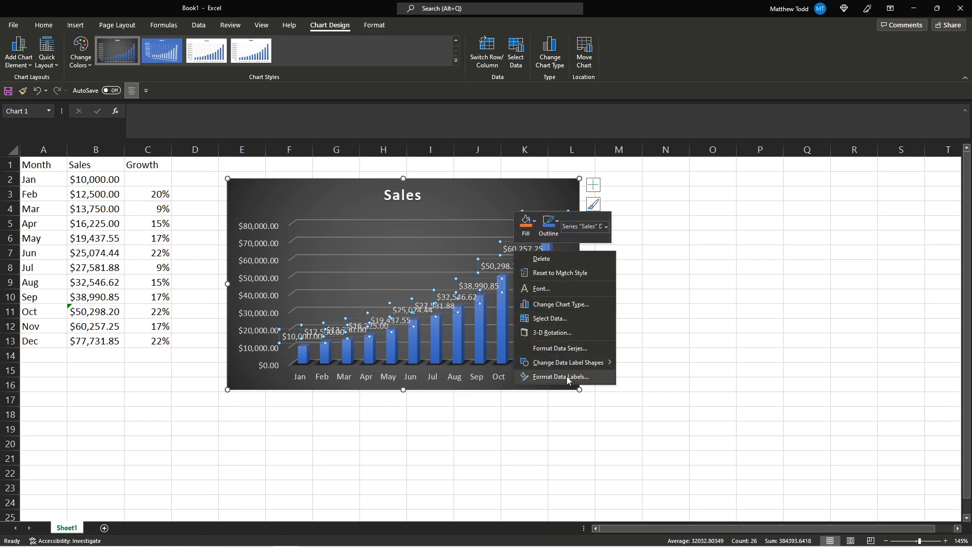
Format the data labels as Accounting with a $ symbol and two decimals
left_click(563, 376)
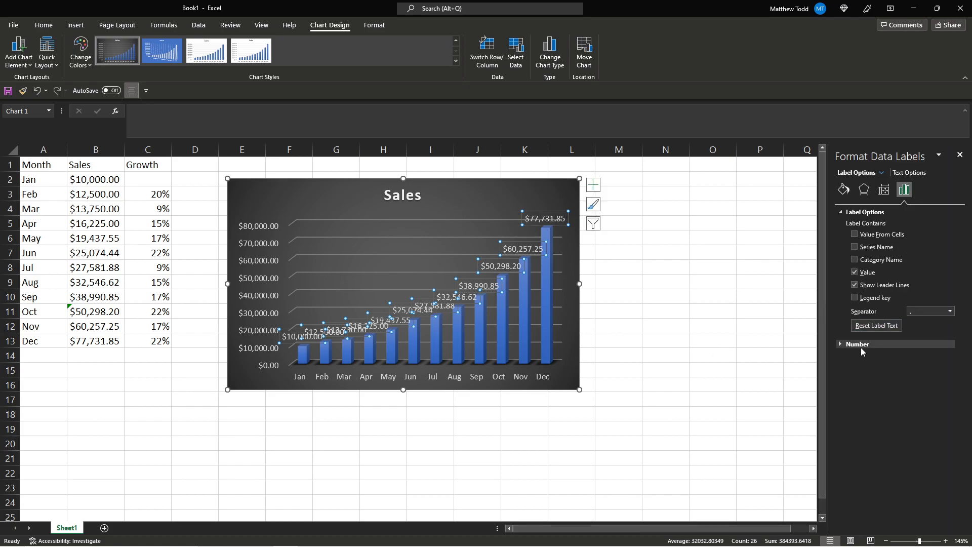
left_click(856, 344)
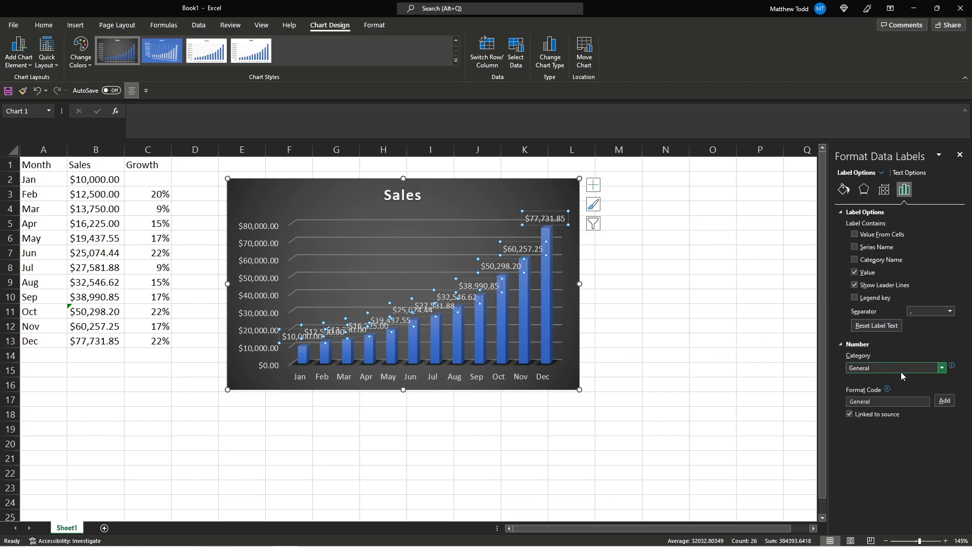
left_click(941, 368)
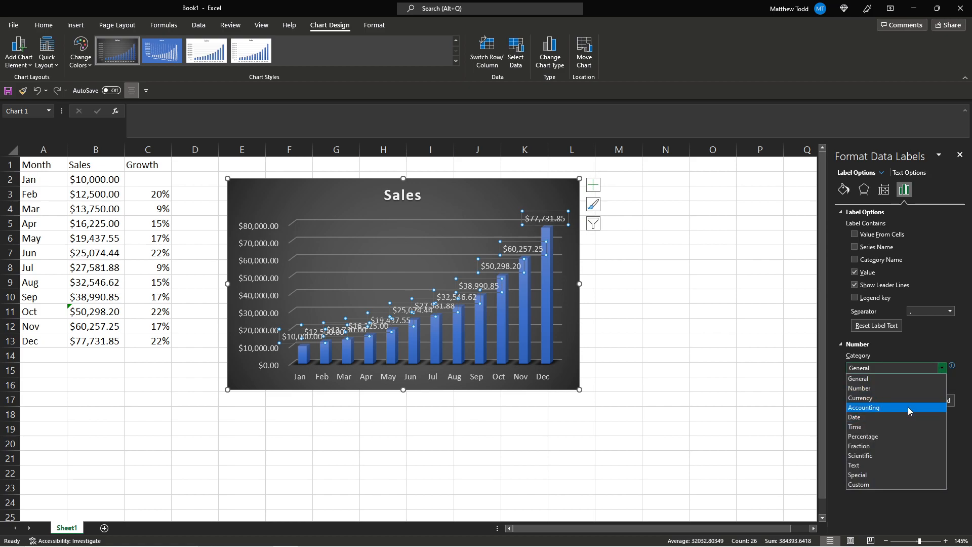
left_click(863, 407)
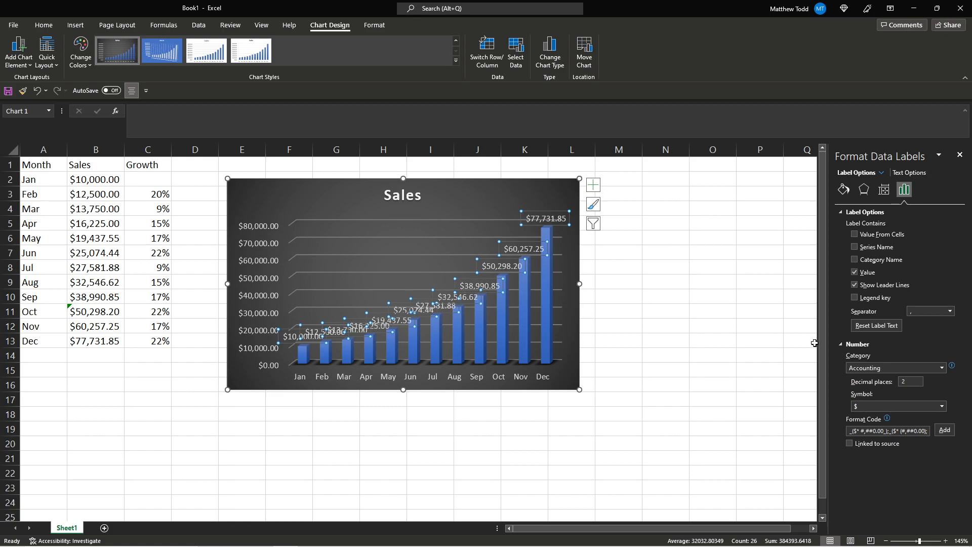
mouse_move(931, 335)
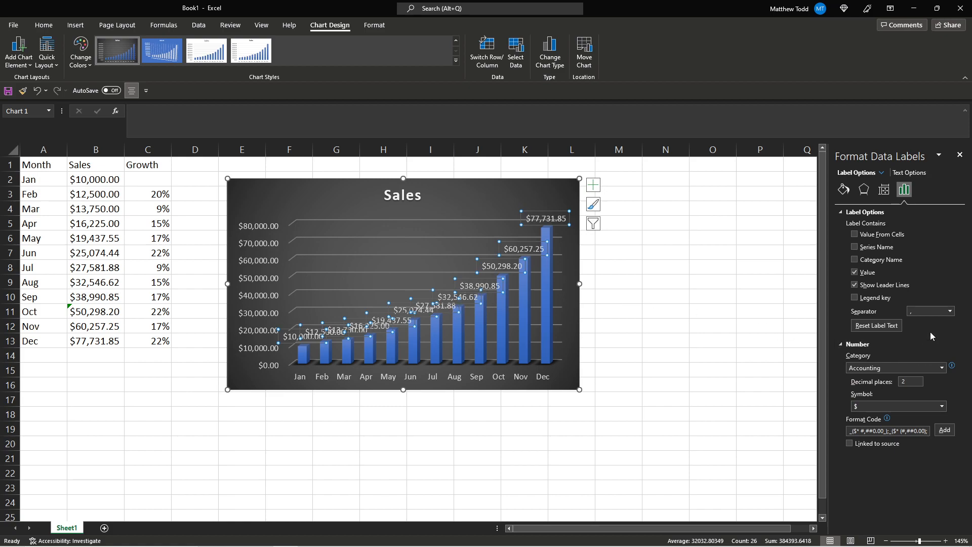
mouse_move(929, 260)
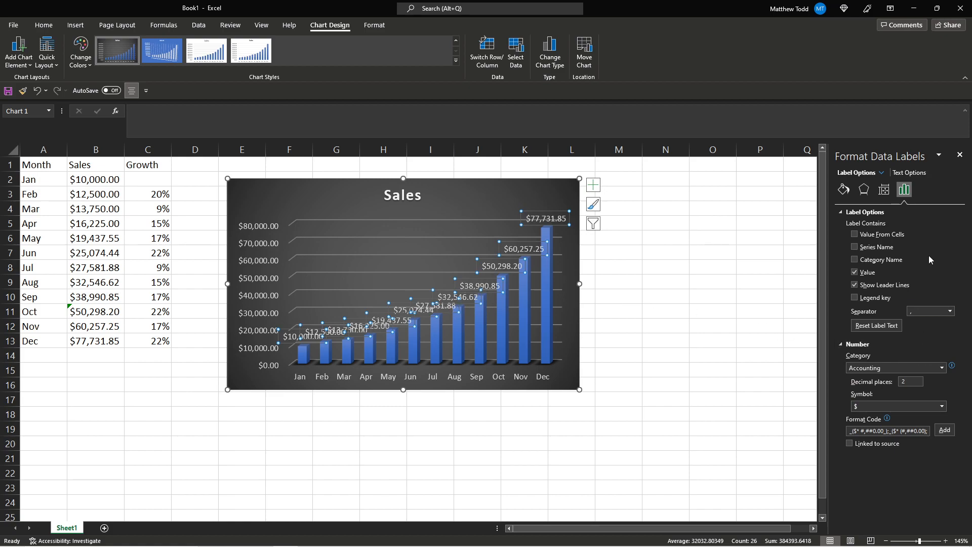
Give the data labels an Automatic border
left_click(909, 172)
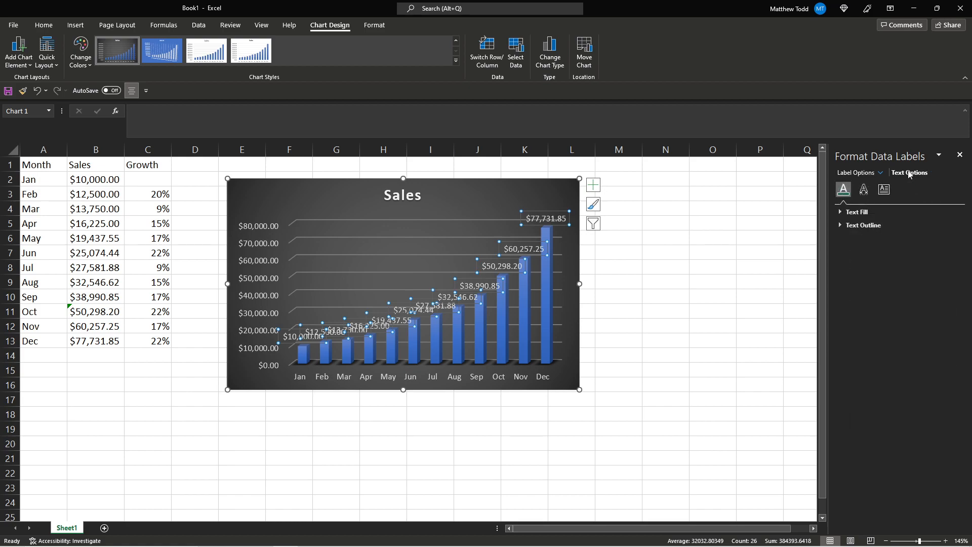
left_click(884, 190)
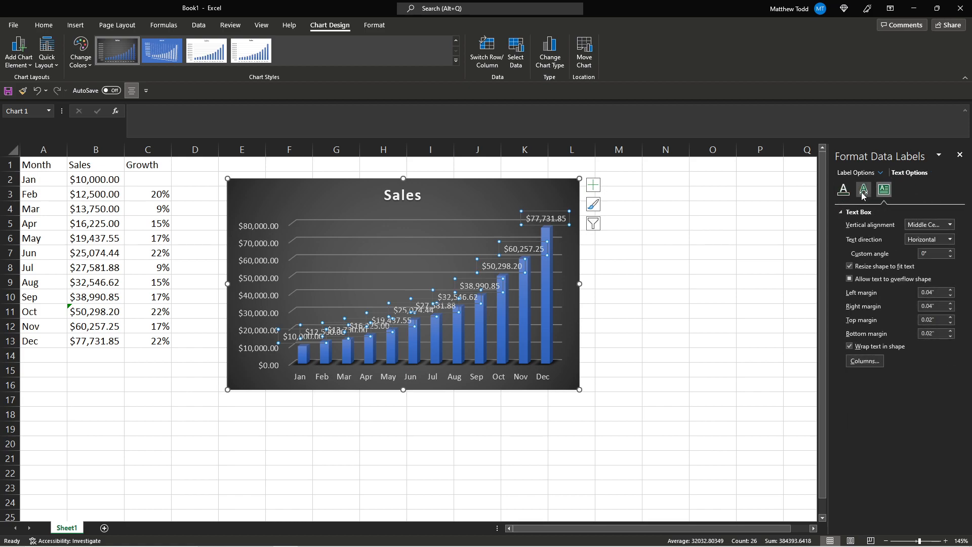
left_click(863, 189)
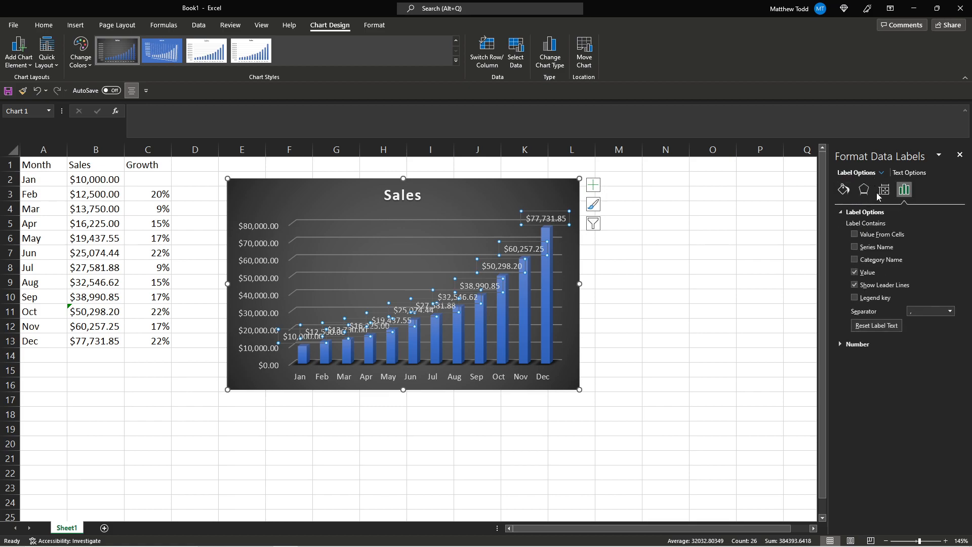
mouse_move(883, 189)
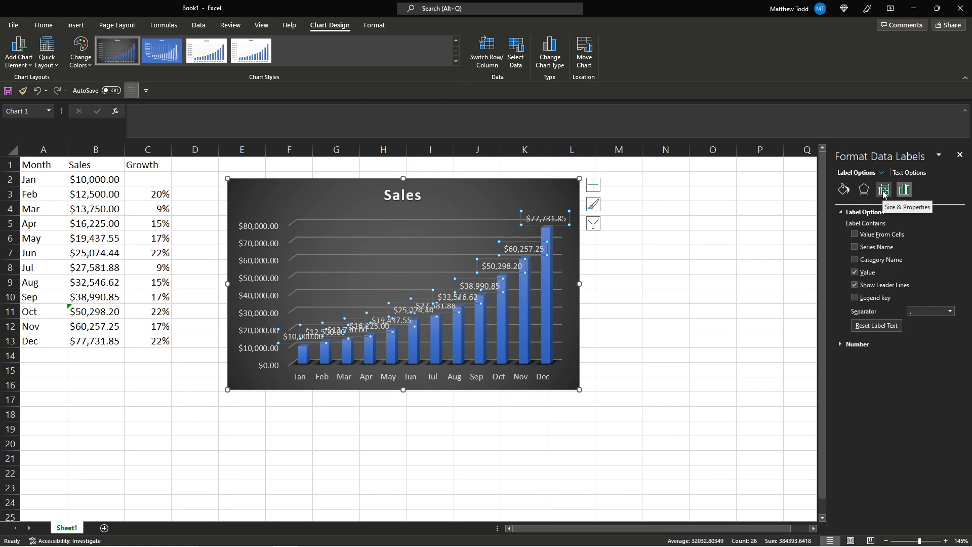
left_click(862, 190)
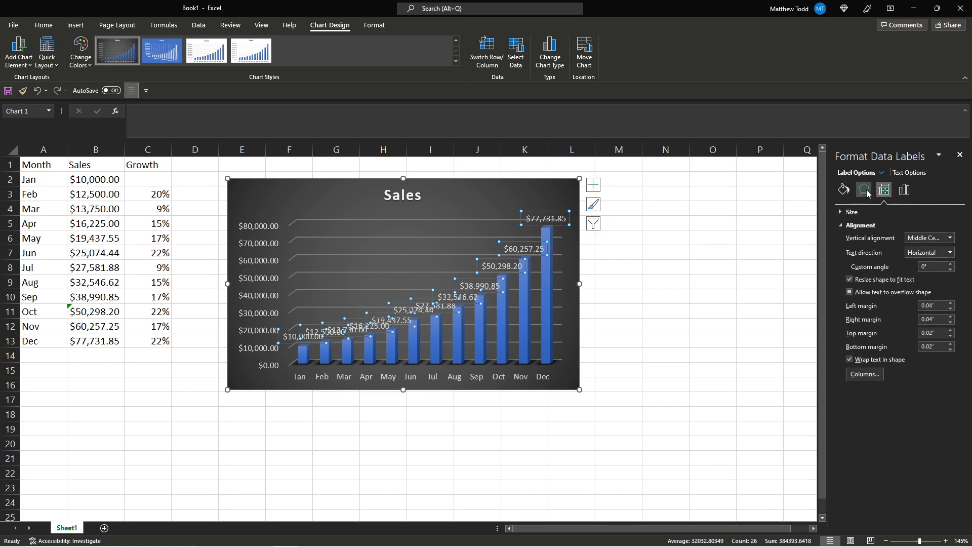
left_click(843, 190)
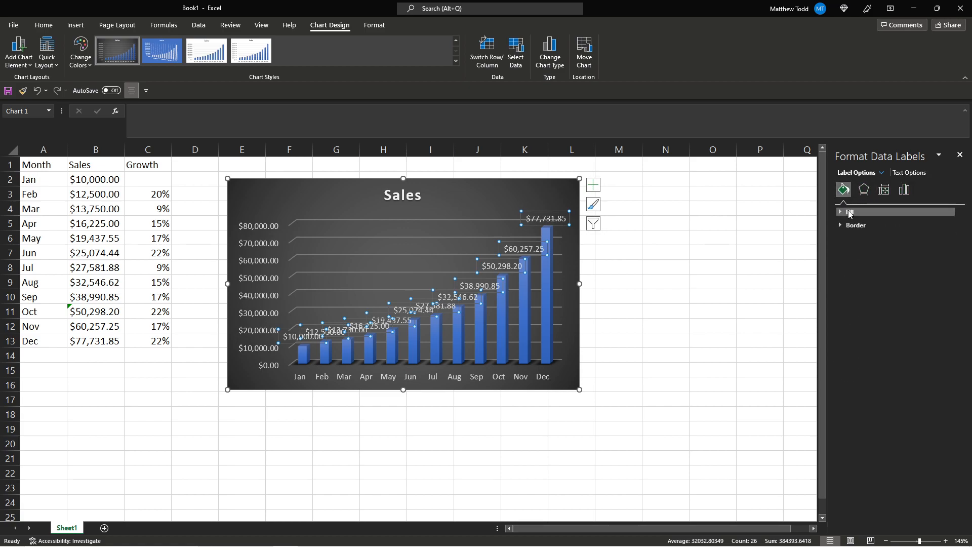
left_click(848, 212)
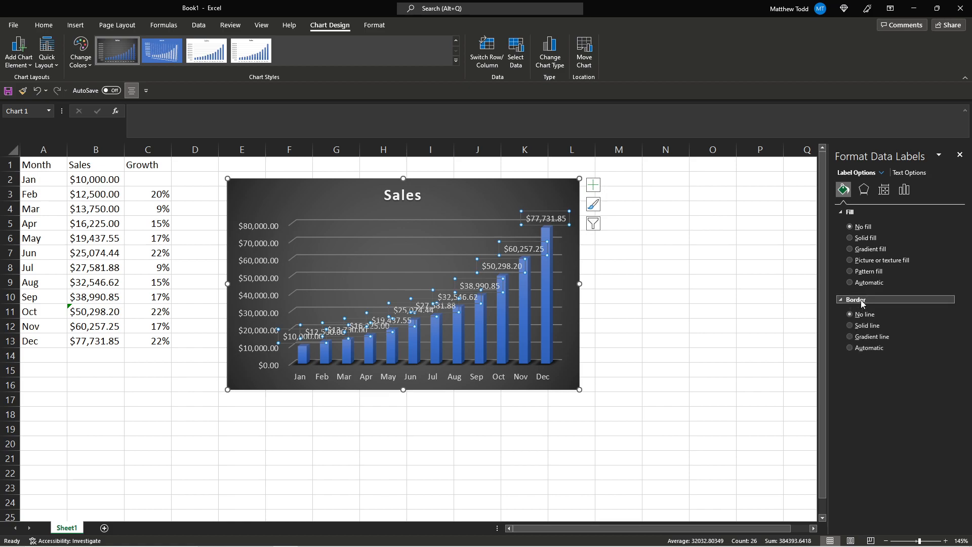
left_click(850, 347)
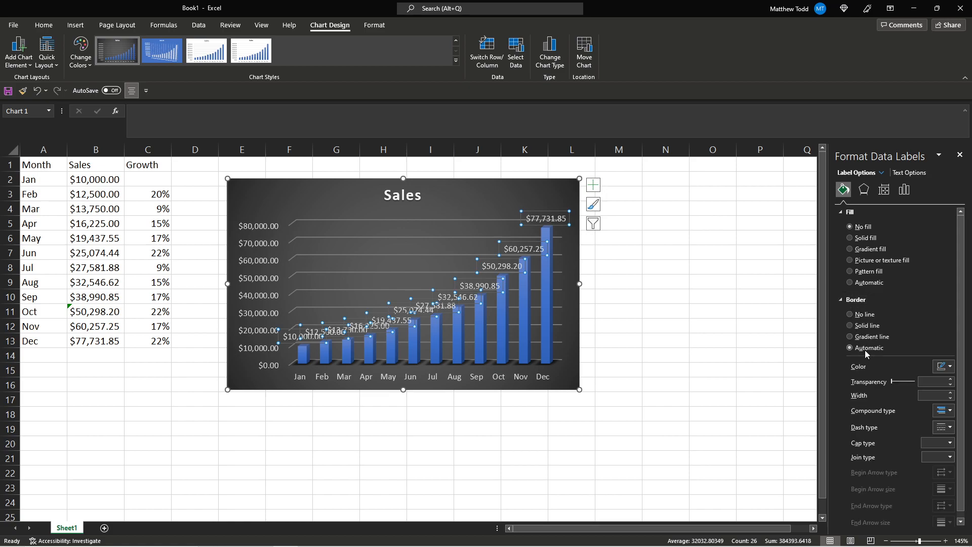
Move the December and November labels higher above their columns
left_click(949, 366)
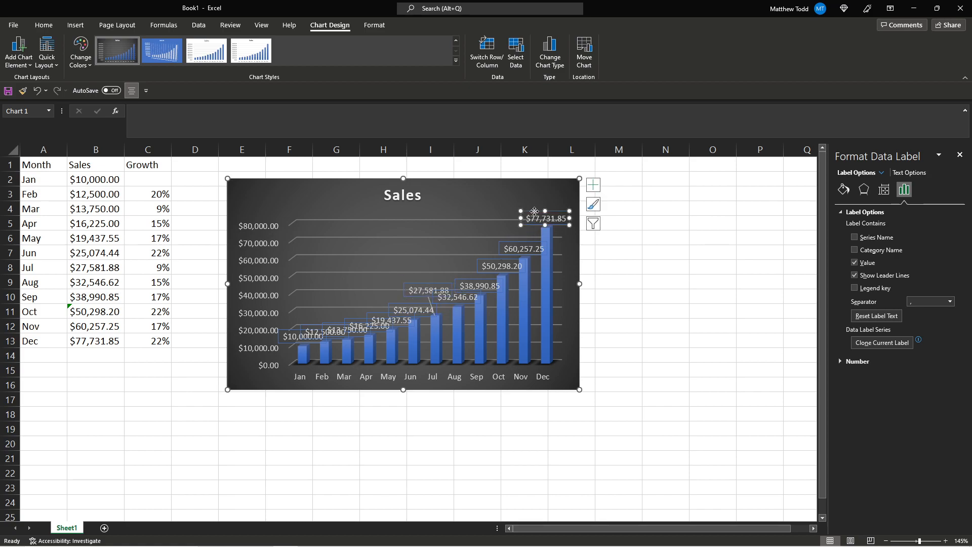
left_click_drag(543, 217, 548, 197)
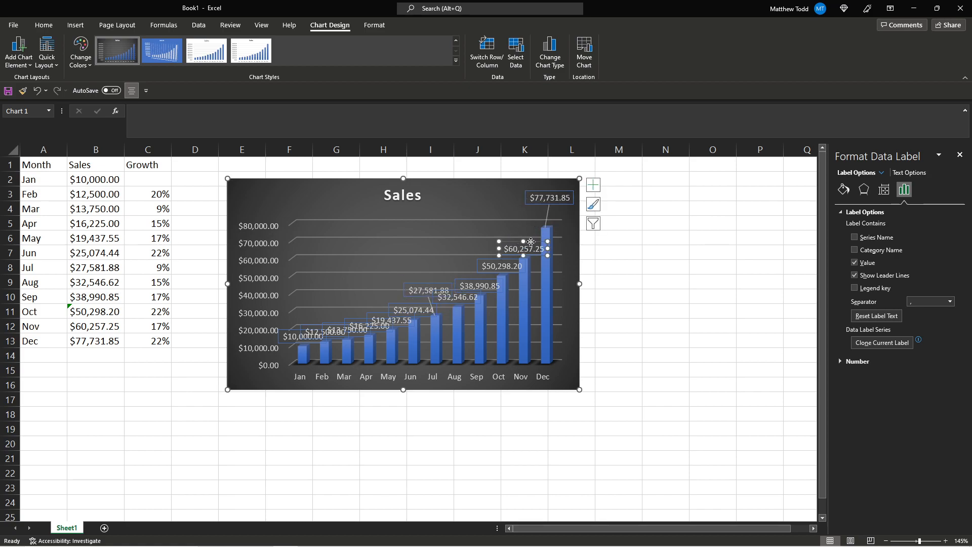
left_click(476, 165)
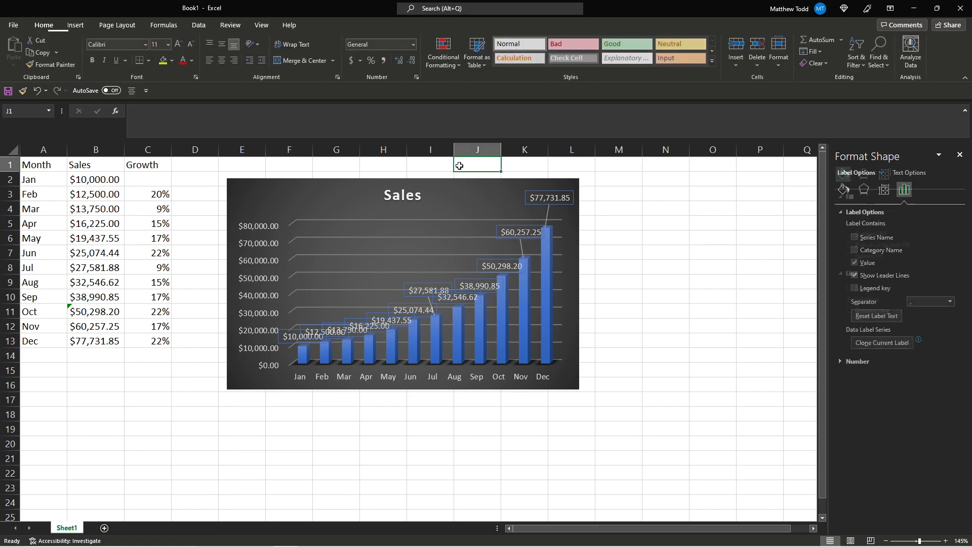
Deselect the chart and bring up the Insert ribbon for the Month–Growth table
left_click(242, 192)
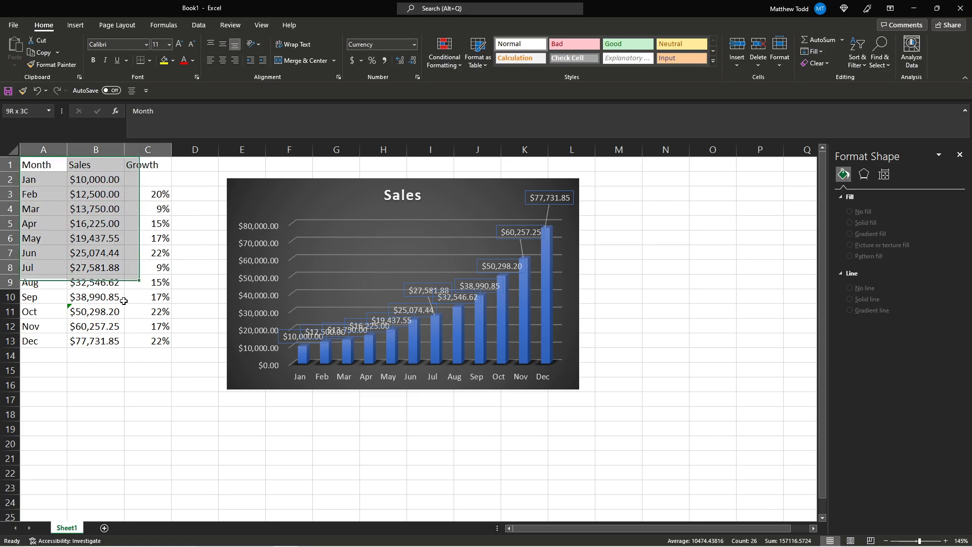
left_click(75, 25)
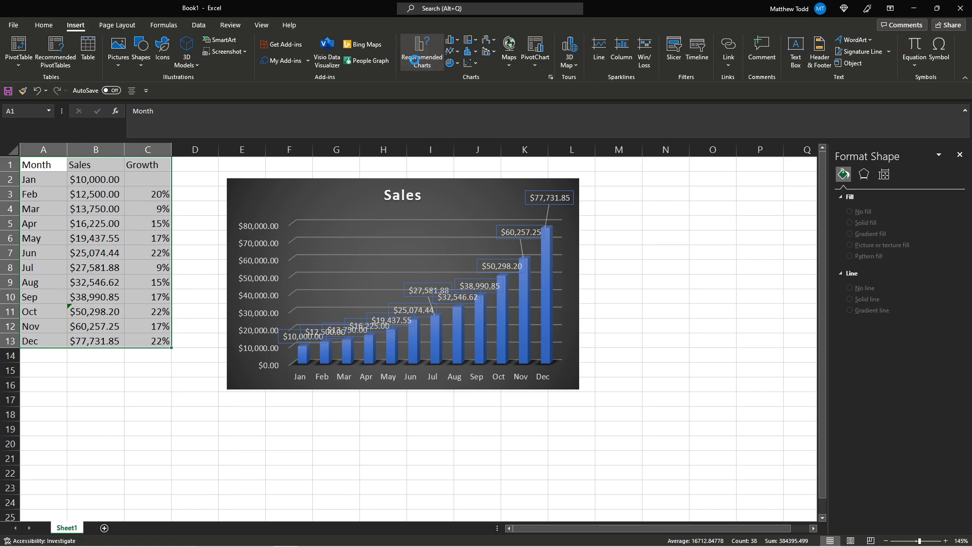
Insert the recommended Clustered Column chart with Growth as a line
left_click(421, 52)
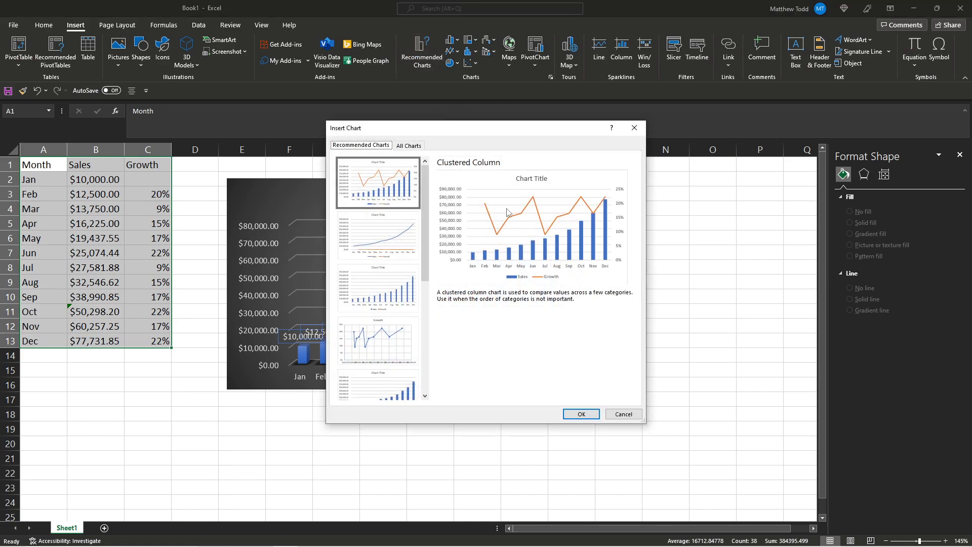
mouse_move(464, 213)
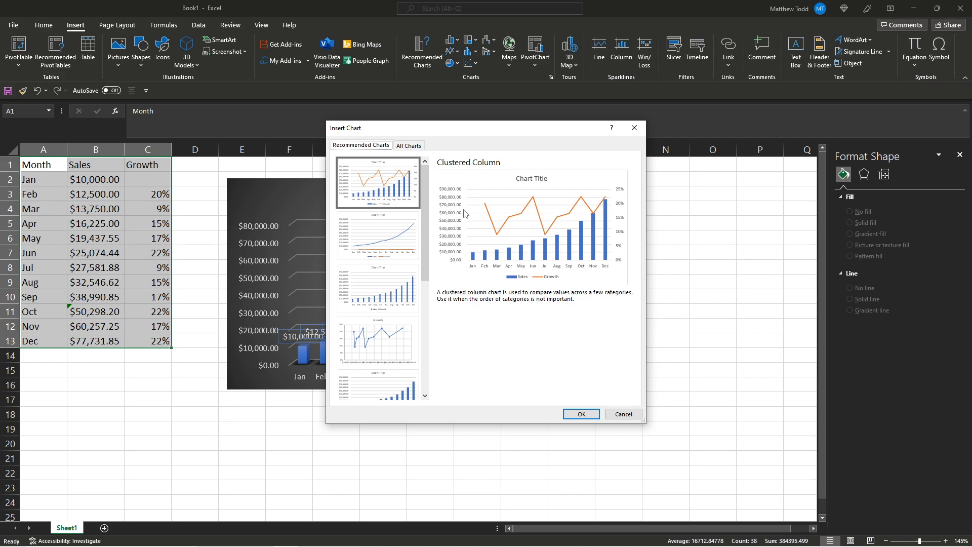
left_click(579, 414)
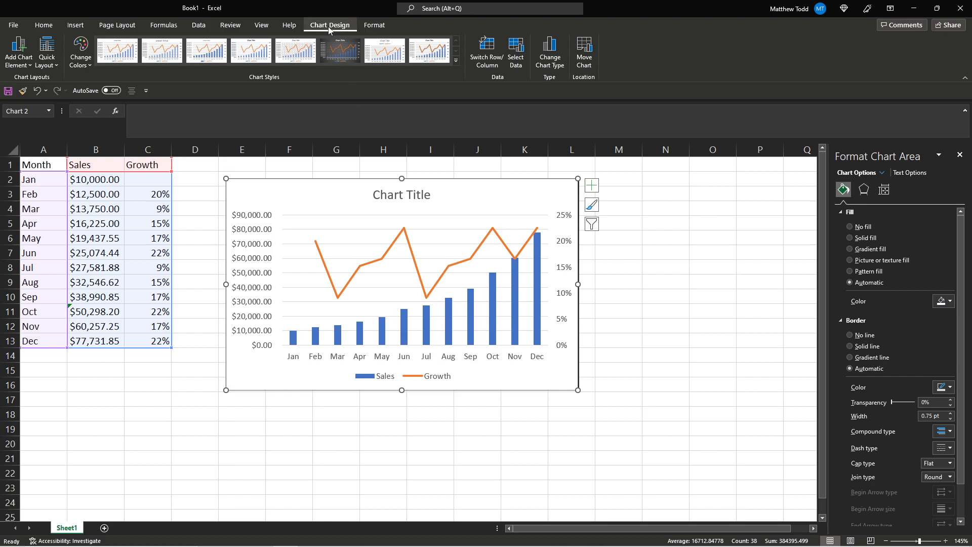
Apply the dark chart style and retitle the chart 'Sales Data'
left_click(340, 50)
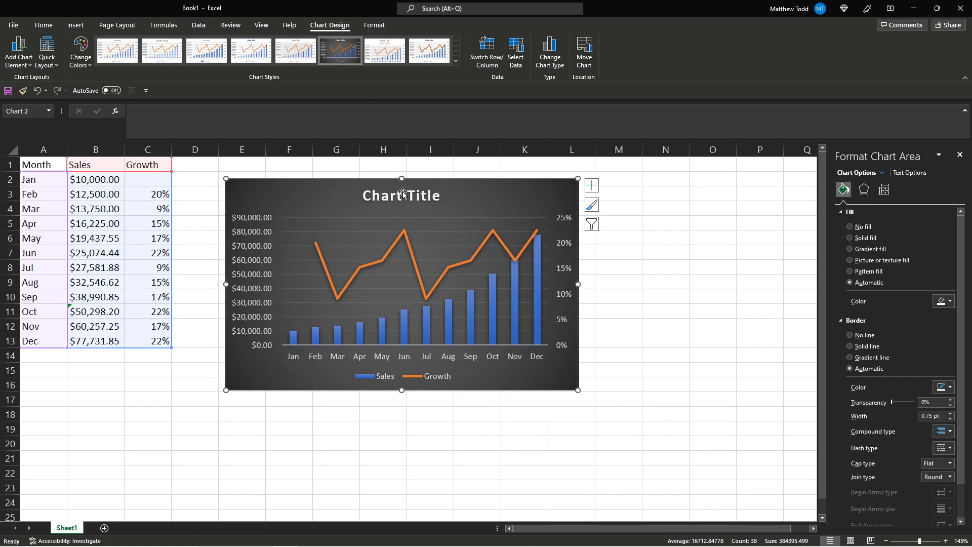
left_click(401, 195)
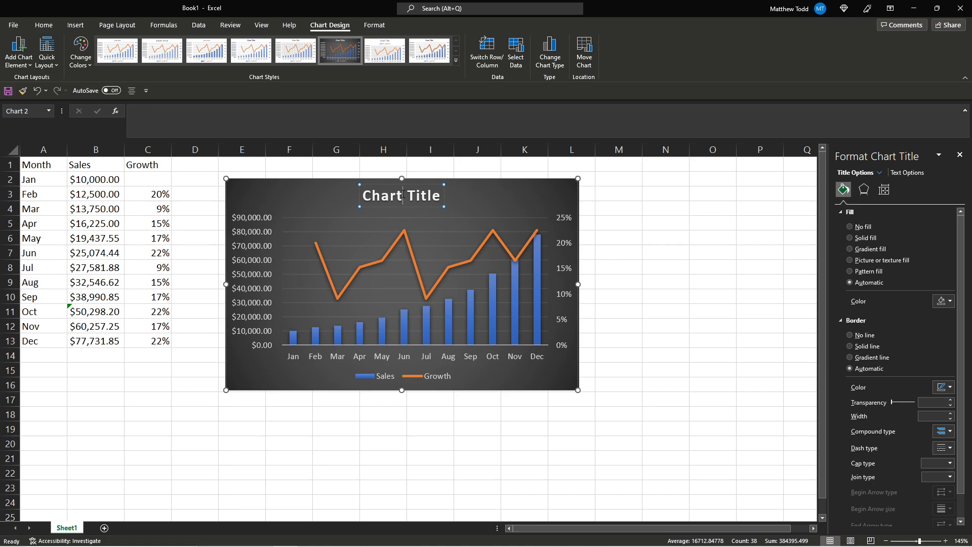
double_click(401, 196)
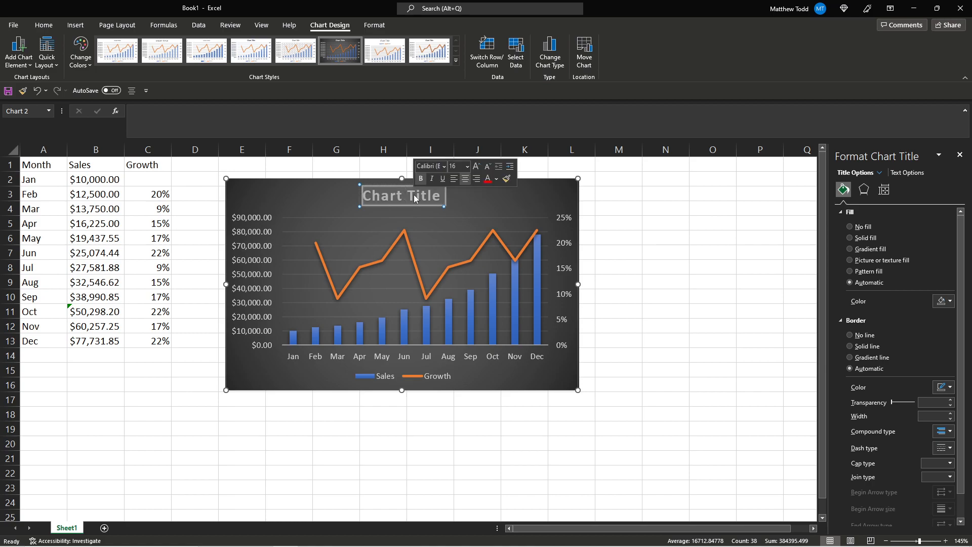
type("Sal")
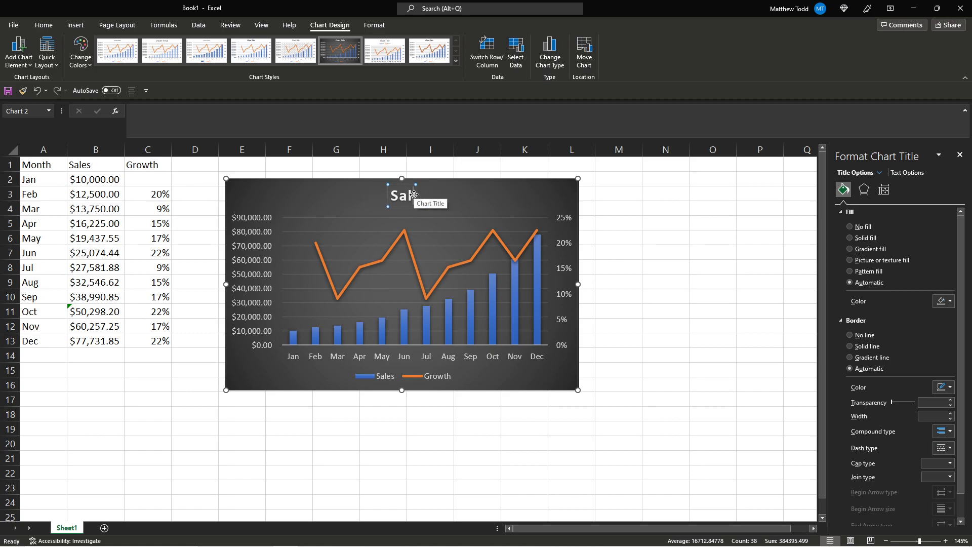
type("Sales Data")
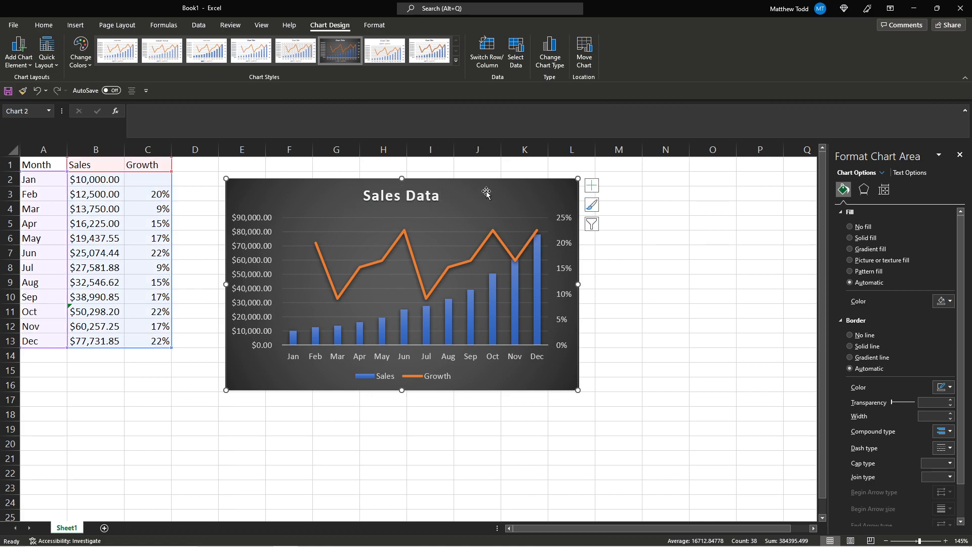
Format the Growth line and its data points, then deselect the chart
left_click(492, 234)
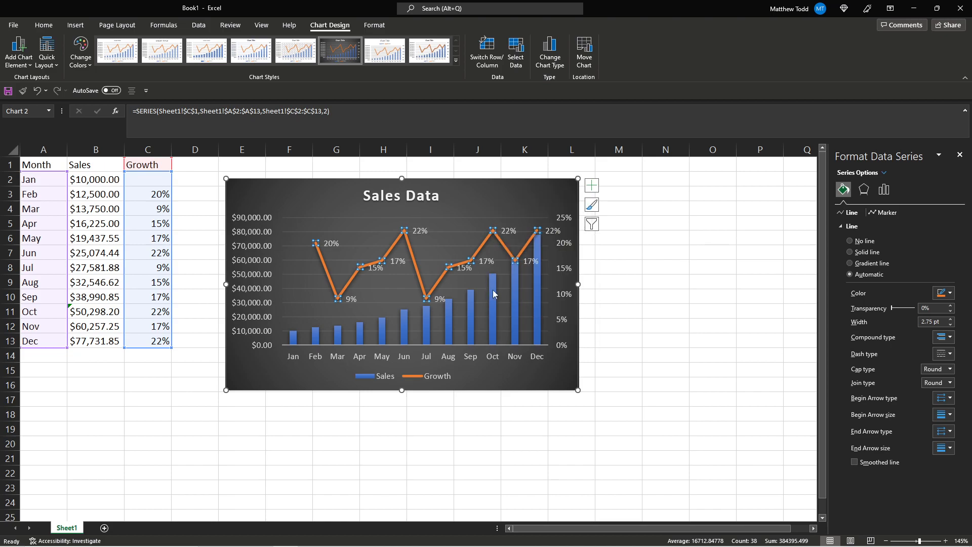
mouse_move(362, 350)
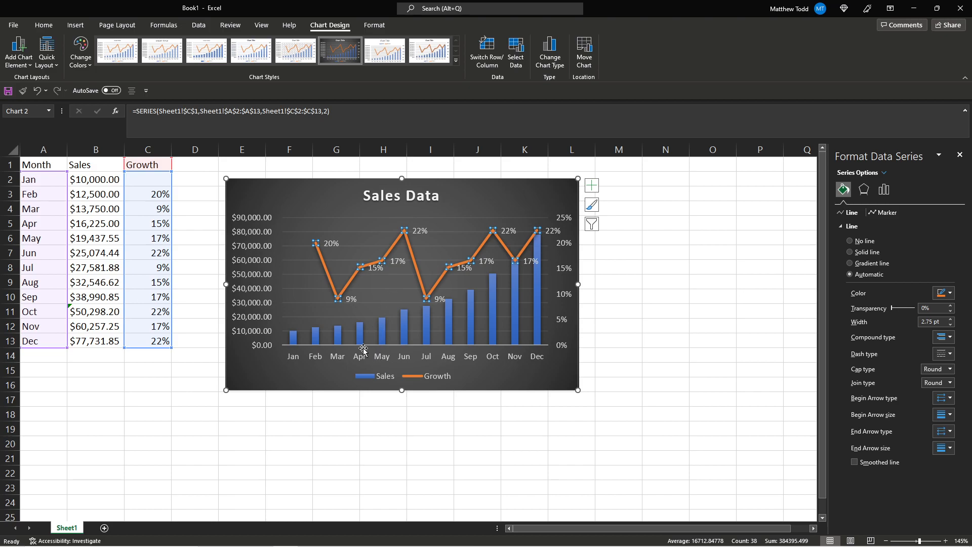
mouse_move(336, 341)
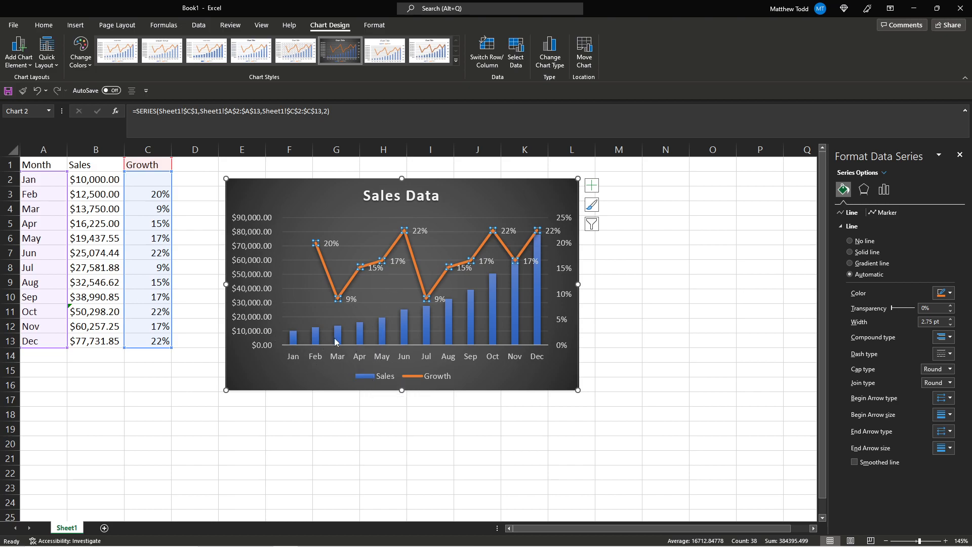
mouse_move(278, 302)
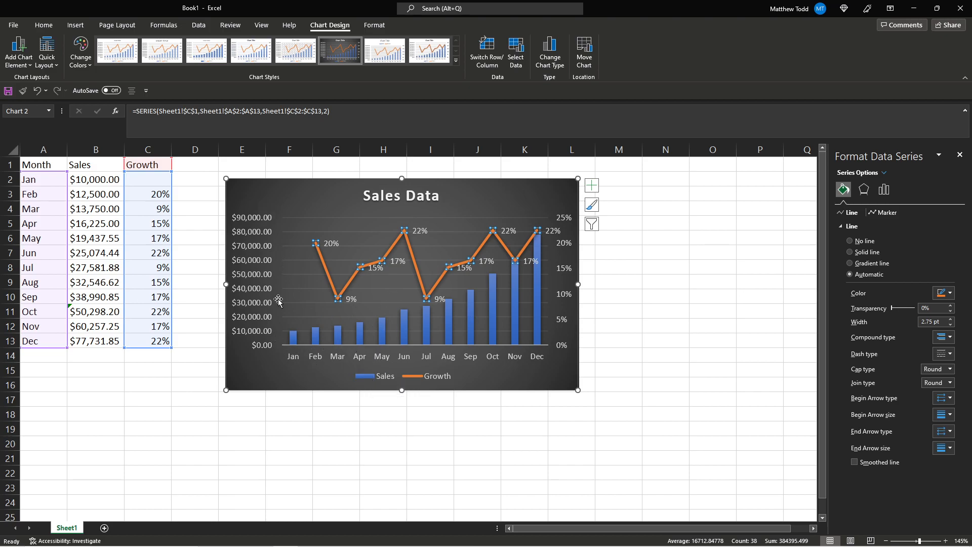
mouse_move(571, 240)
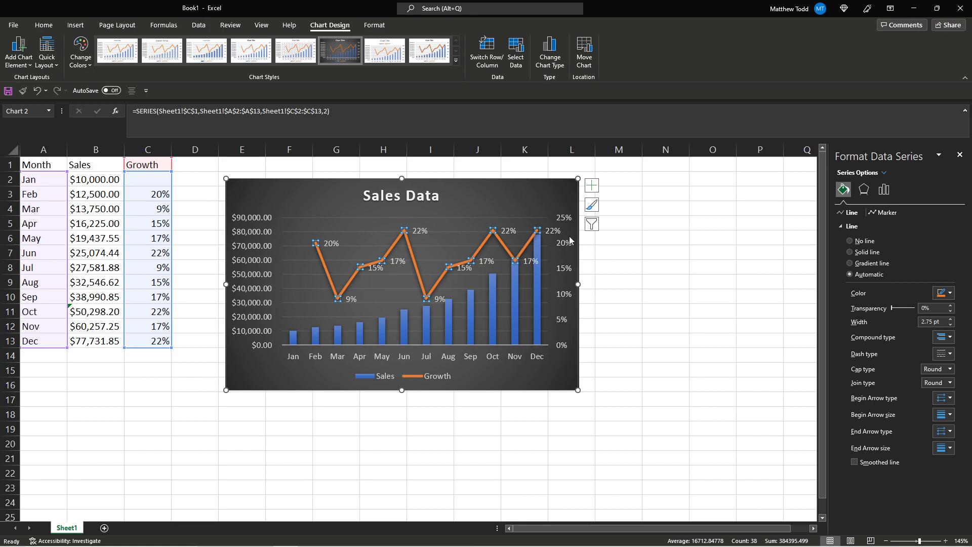
mouse_move(527, 201)
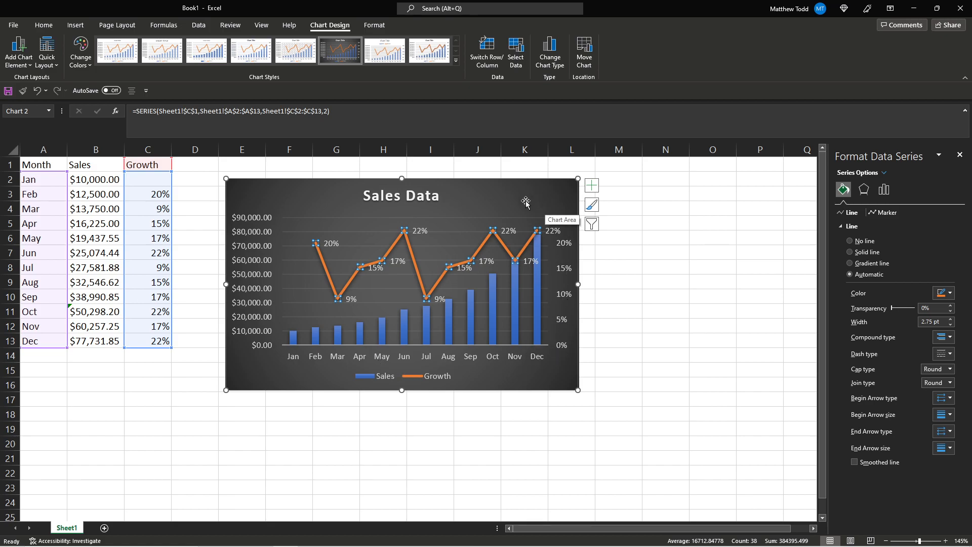
mouse_move(507, 199)
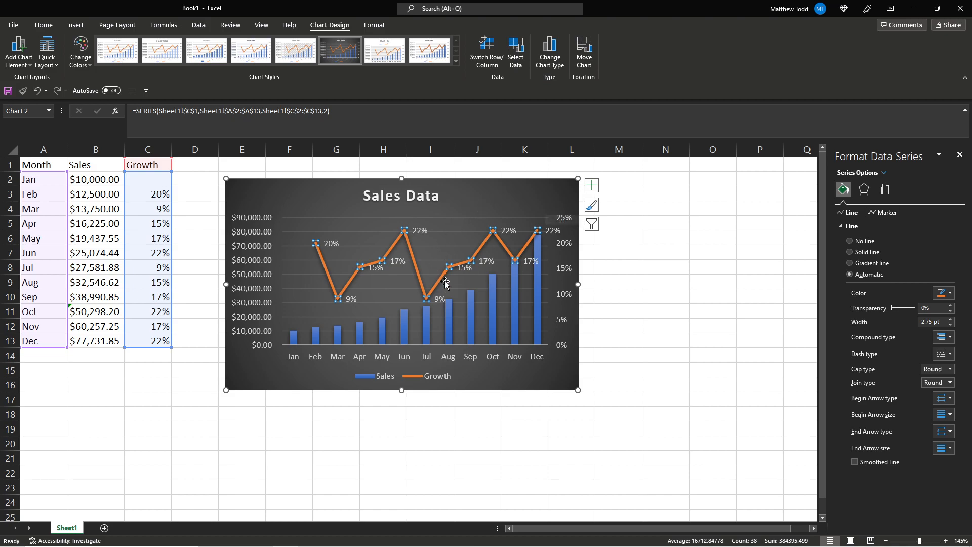
left_click(444, 282)
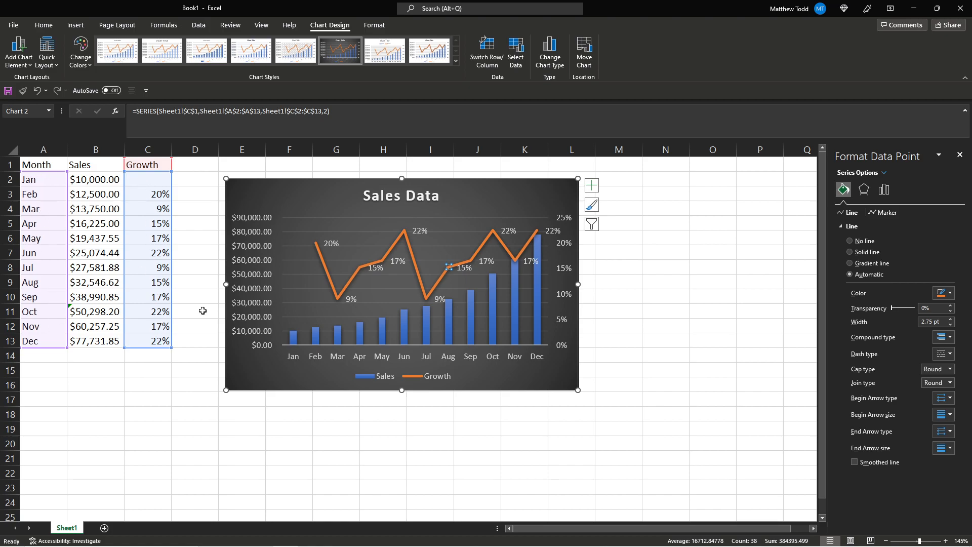
mouse_move(53, 216)
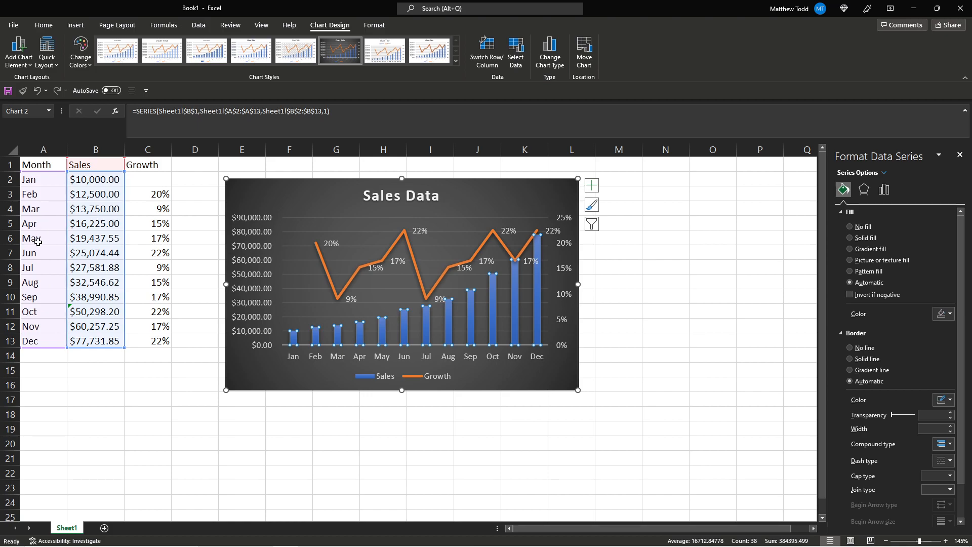
left_click(195, 221)
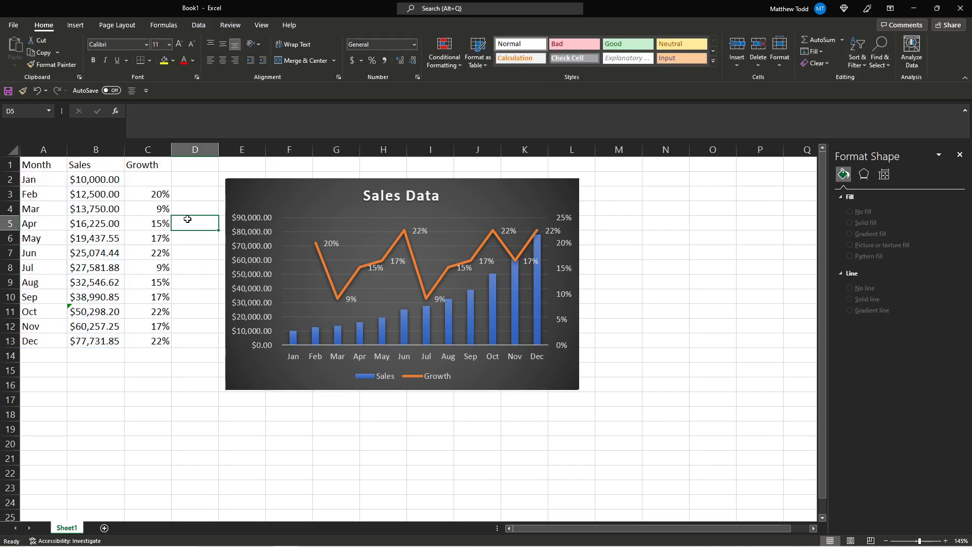
Convert the Month, Sales and Growth range A1:C13 into an Excel table with headers
left_click(96, 208)
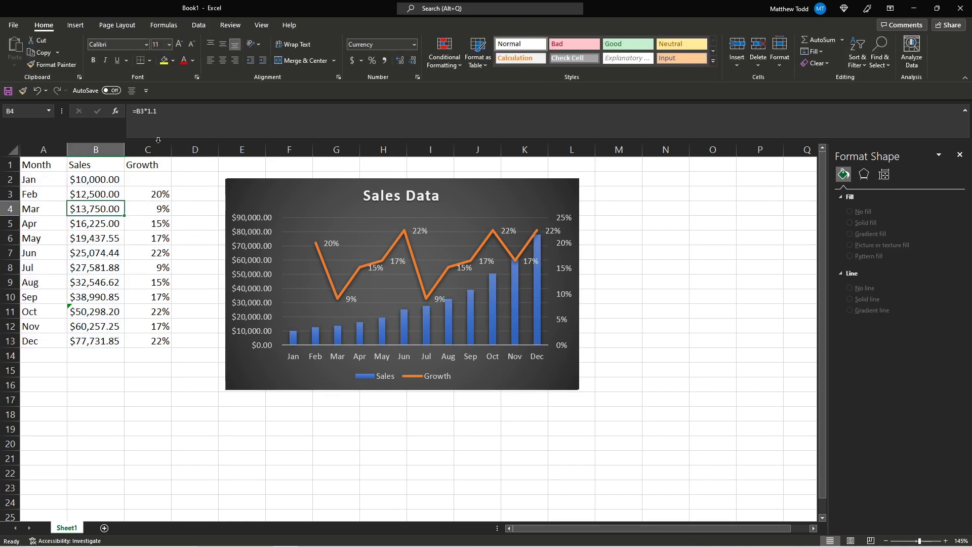
left_click(42, 208)
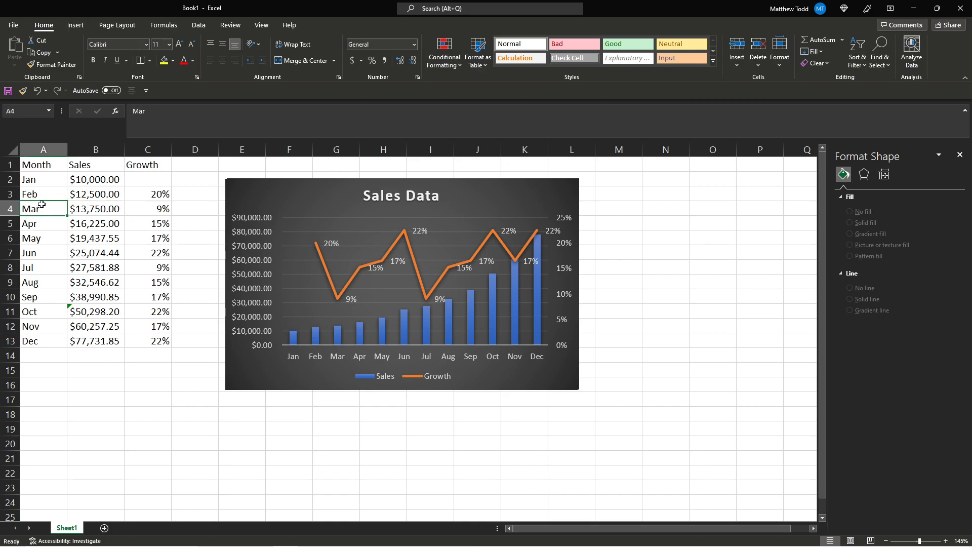
left_click(75, 24)
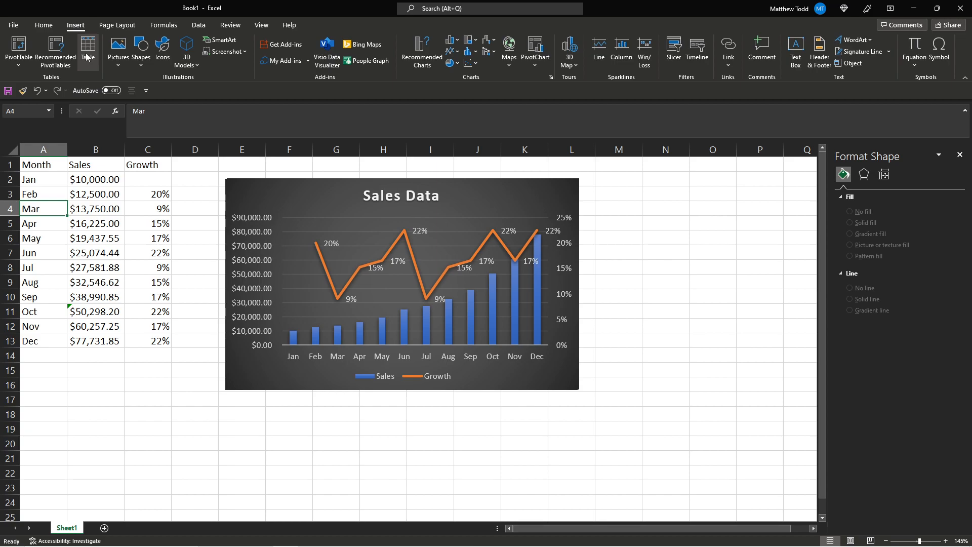
left_click(88, 50)
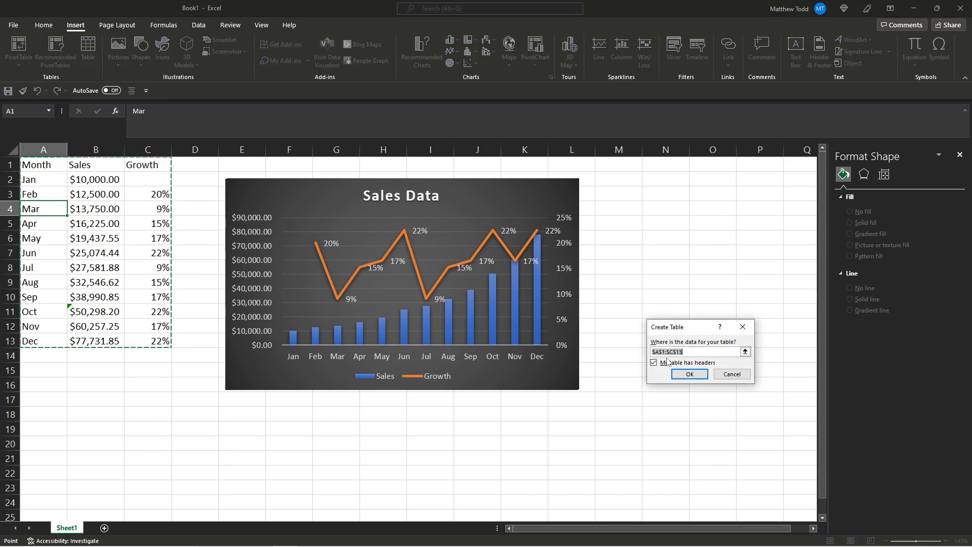
mouse_move(366, 276)
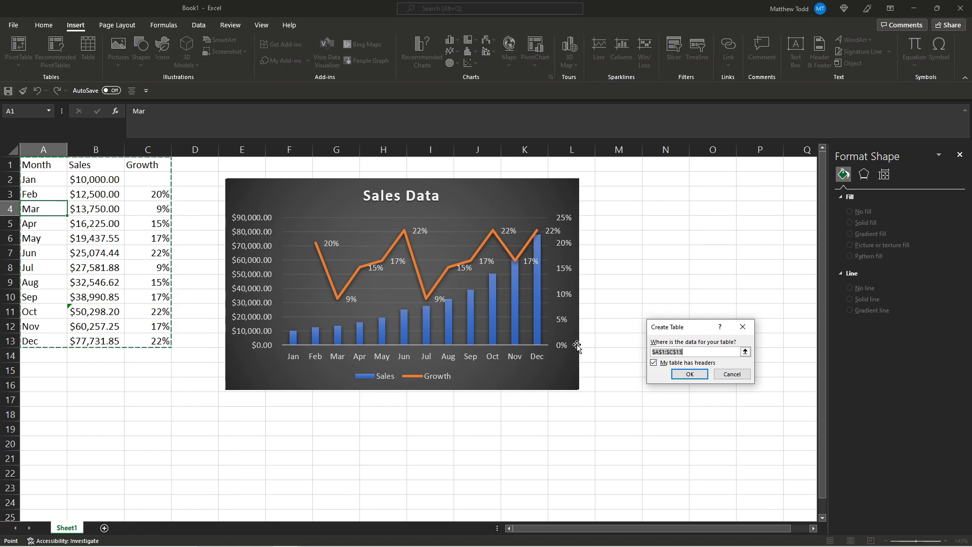
left_click(688, 374)
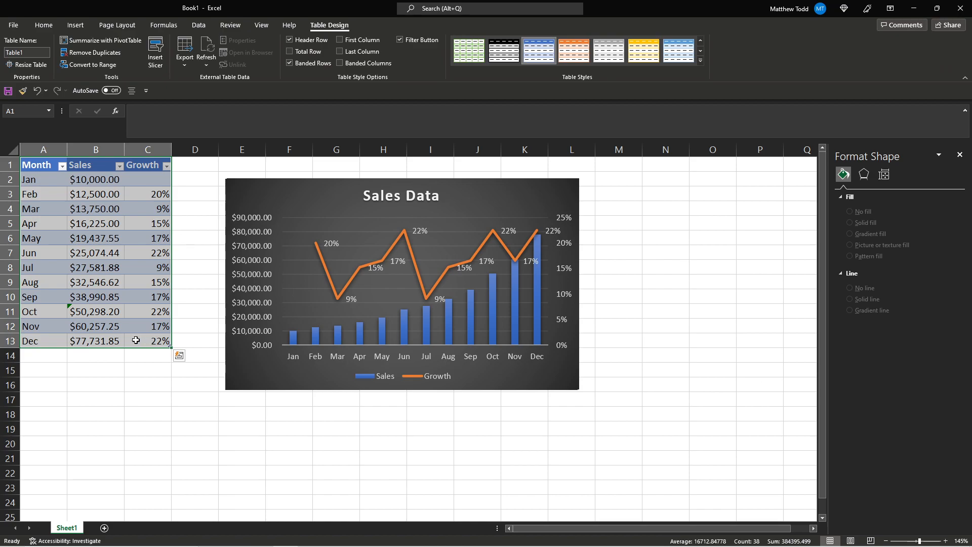
Enter Jan in A14 and copy December's sales formula down, giving $100,274.08
left_click(42, 354)
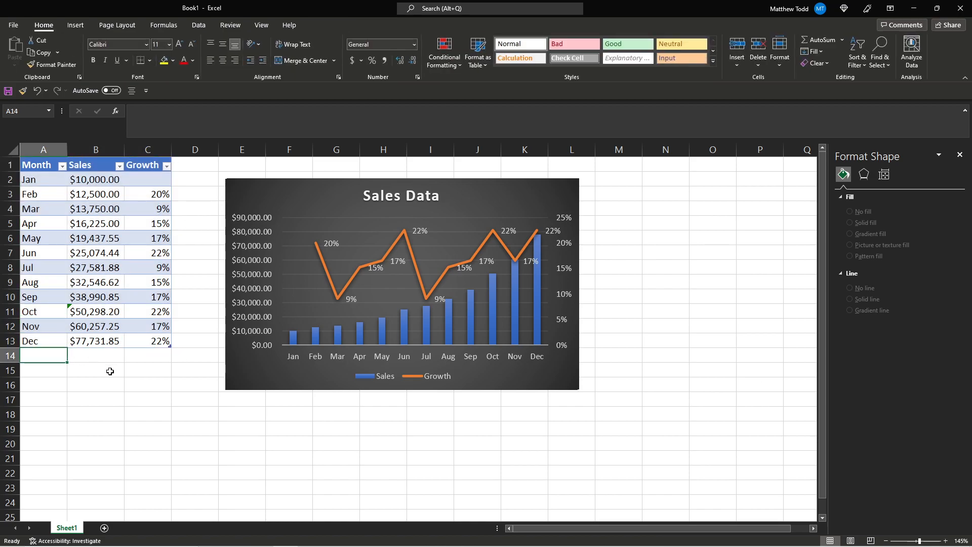
type("Jan")
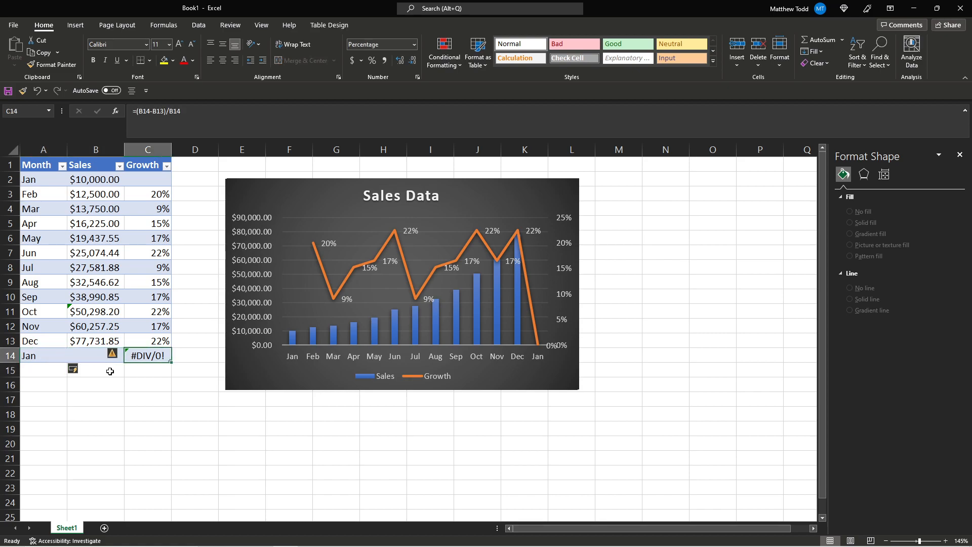
left_click(43, 355)
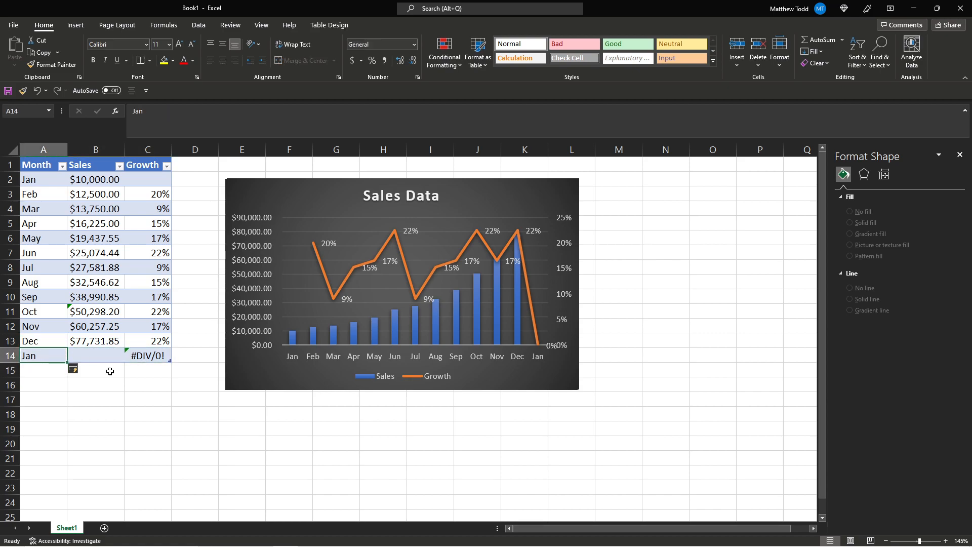
left_click(96, 340)
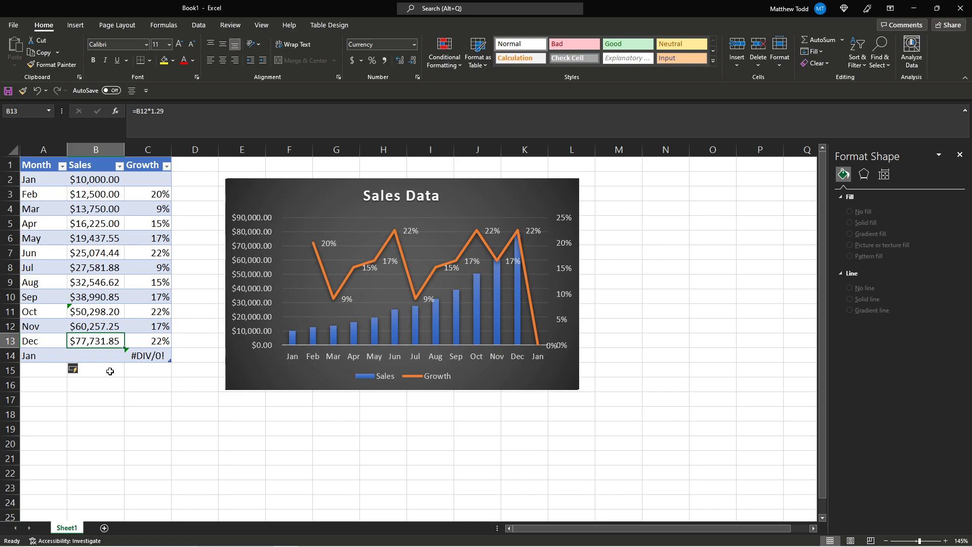
key("ctrl+v")
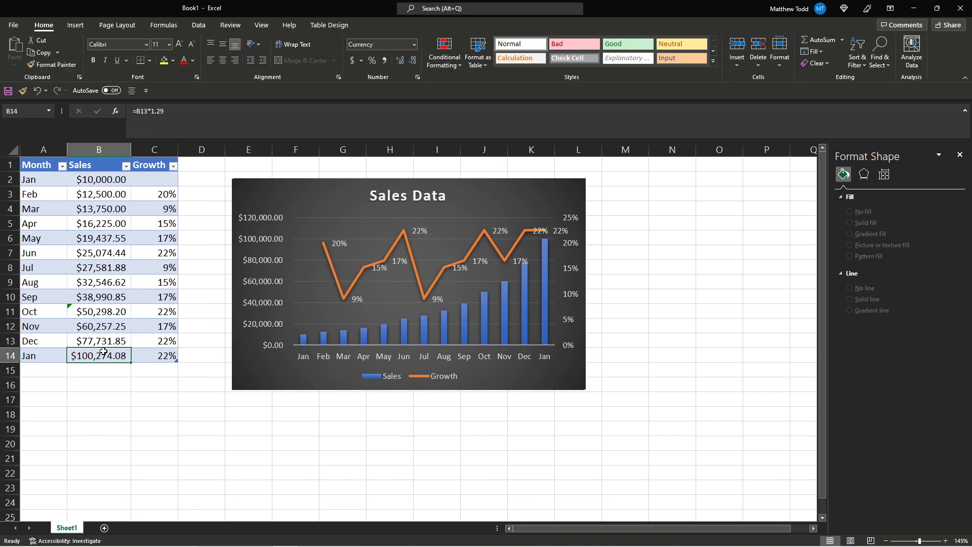
left_click(153, 356)
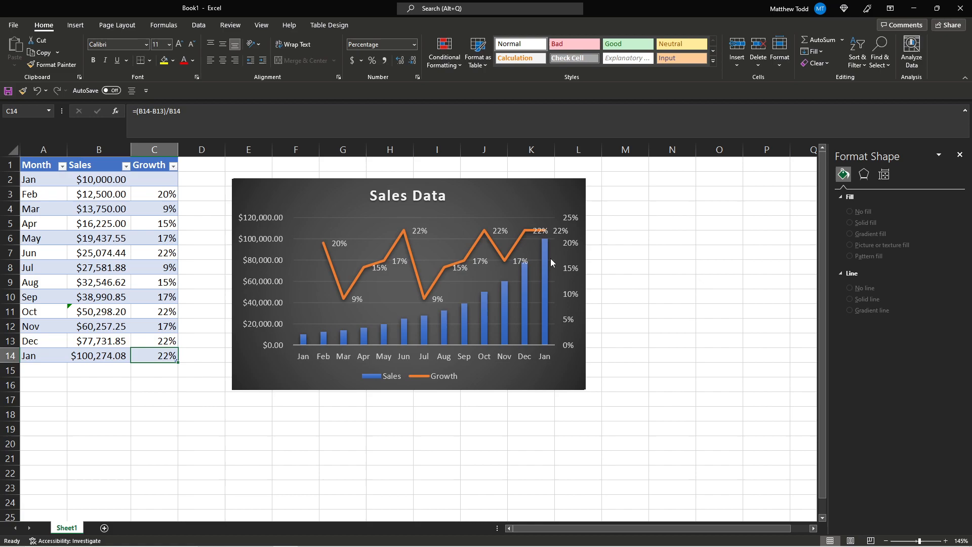
left_click(523, 279)
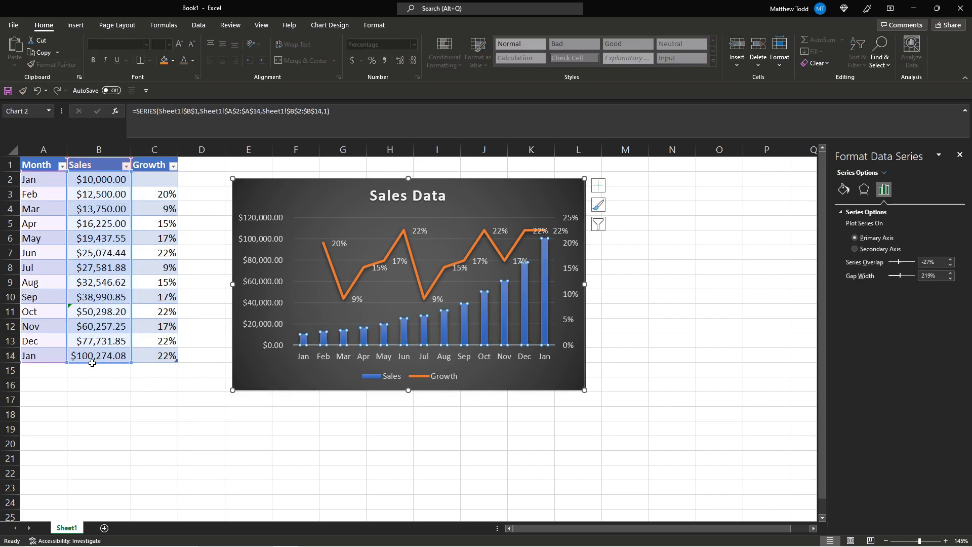
mouse_move(101, 364)
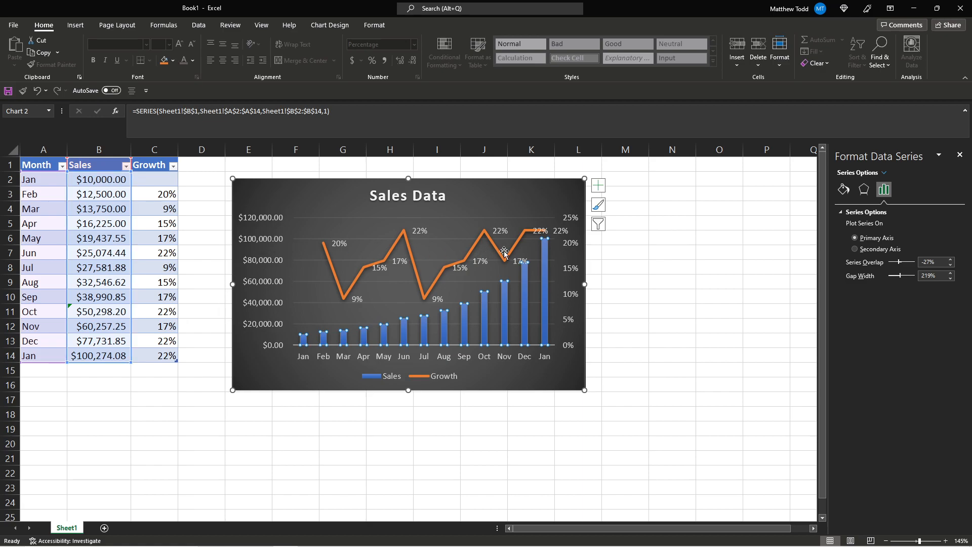
mouse_move(547, 236)
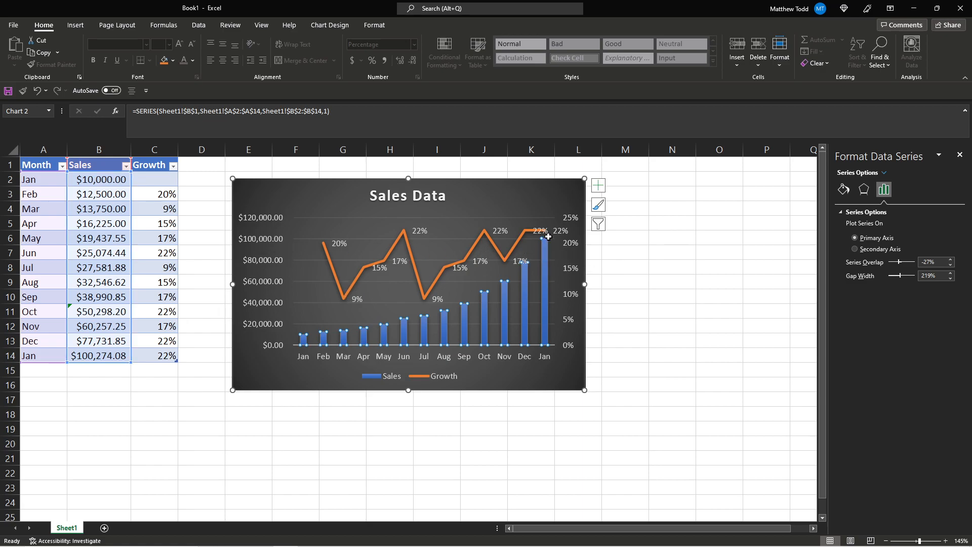
left_click(154, 296)
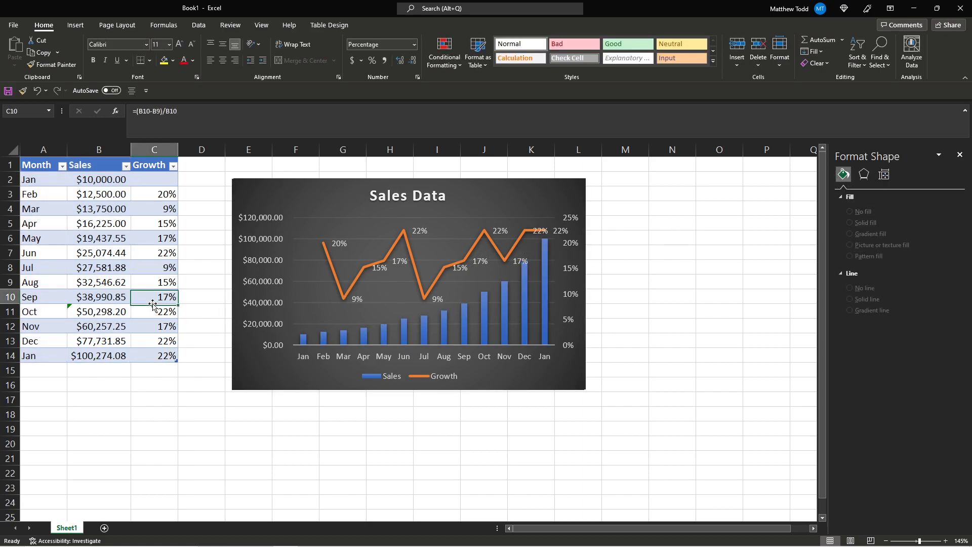